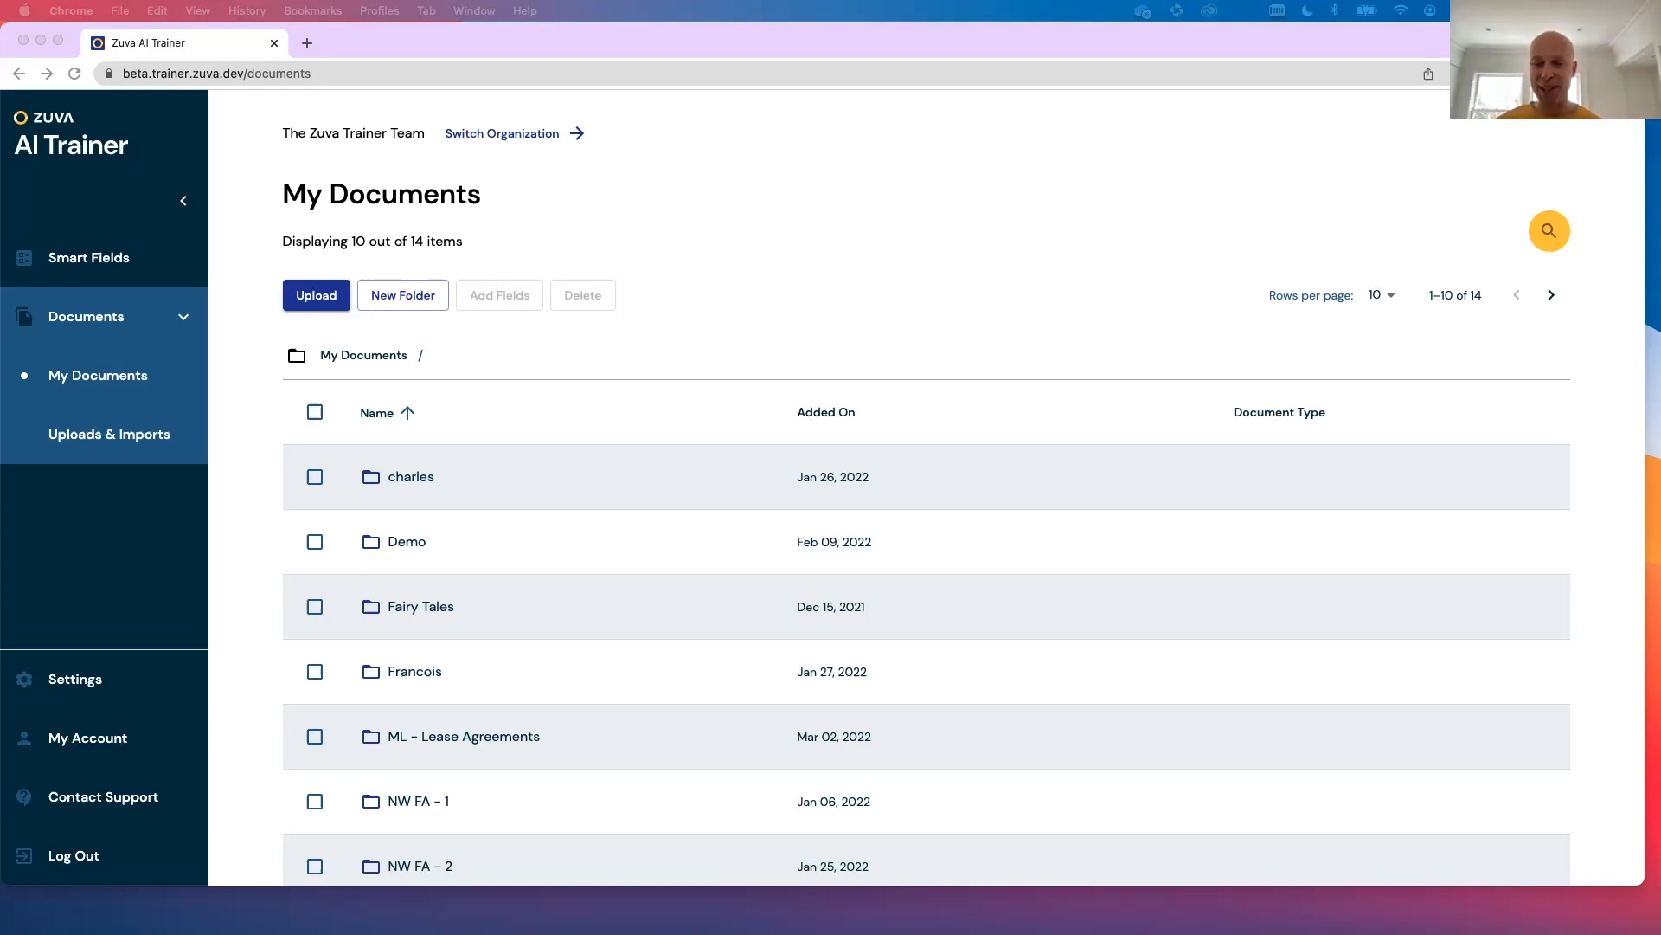
mouse_move(1019, 278)
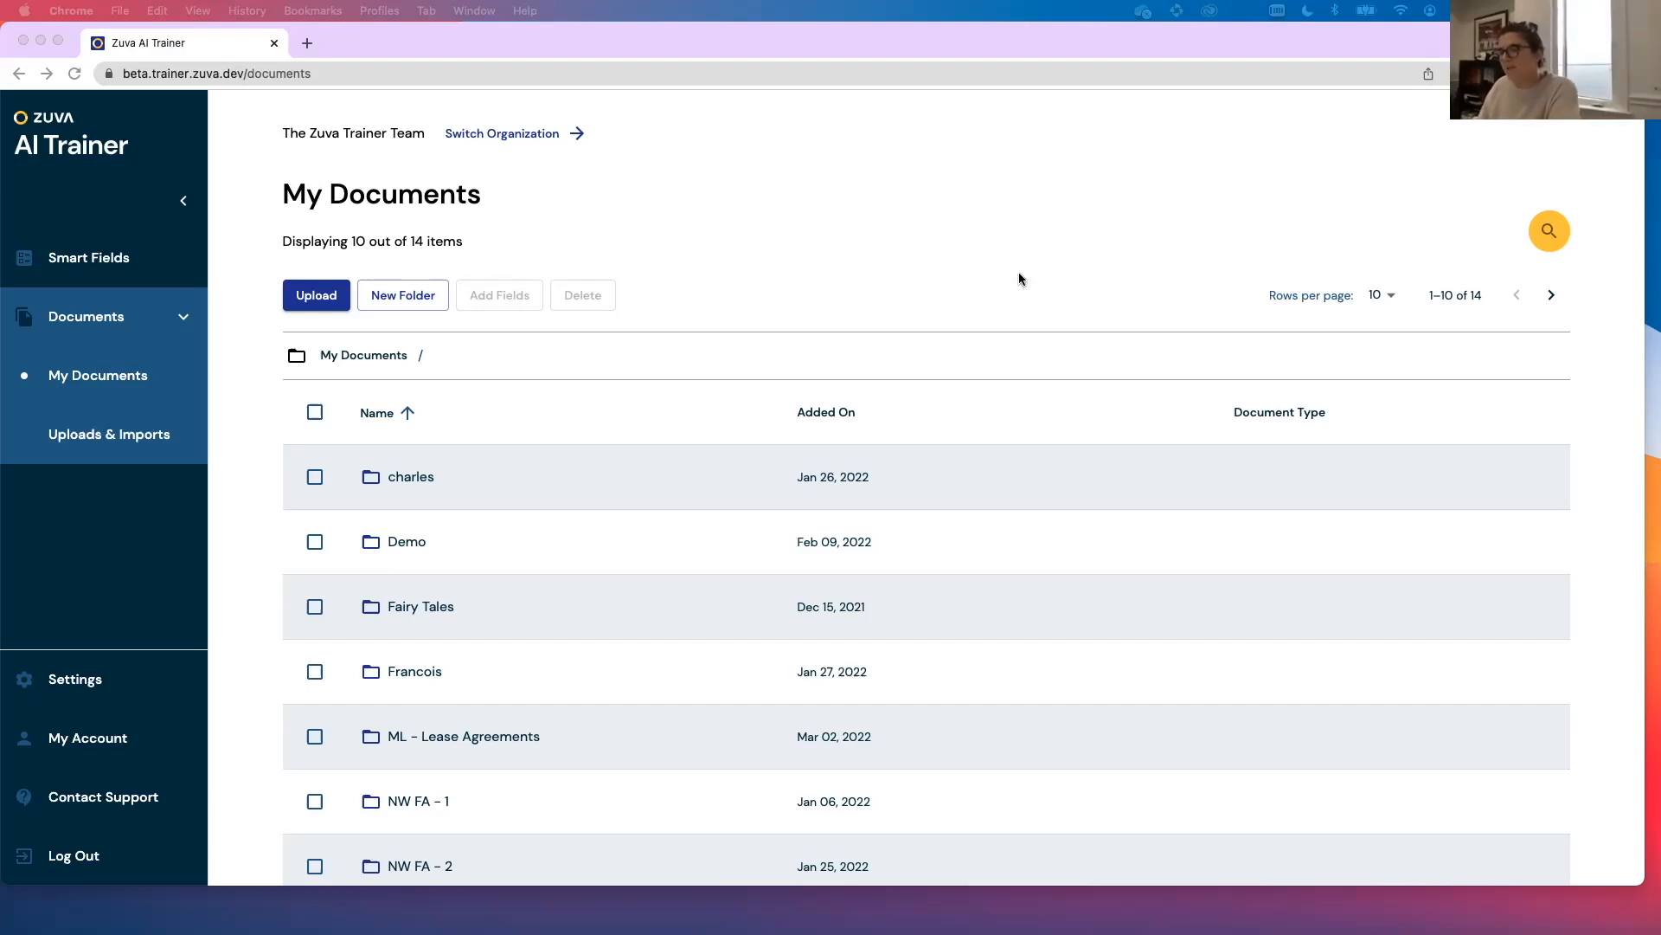
mouse_move(420, 548)
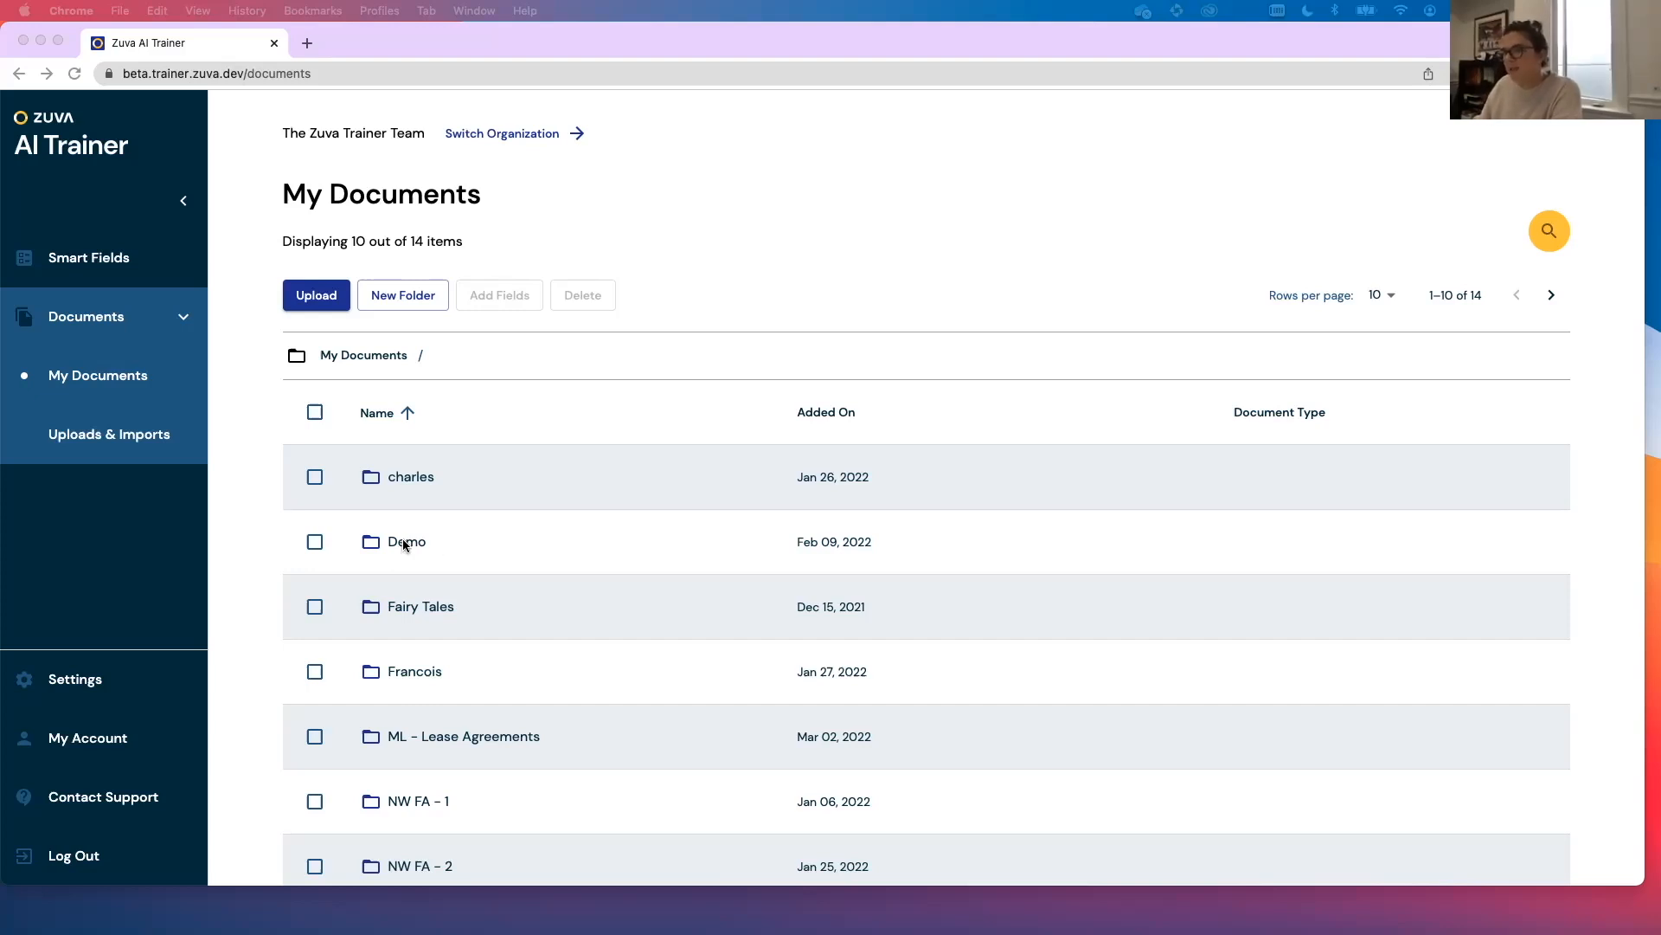
- Navigate into Demo > Batch 2 to list its eight contract PDFs
double_click(409, 542)
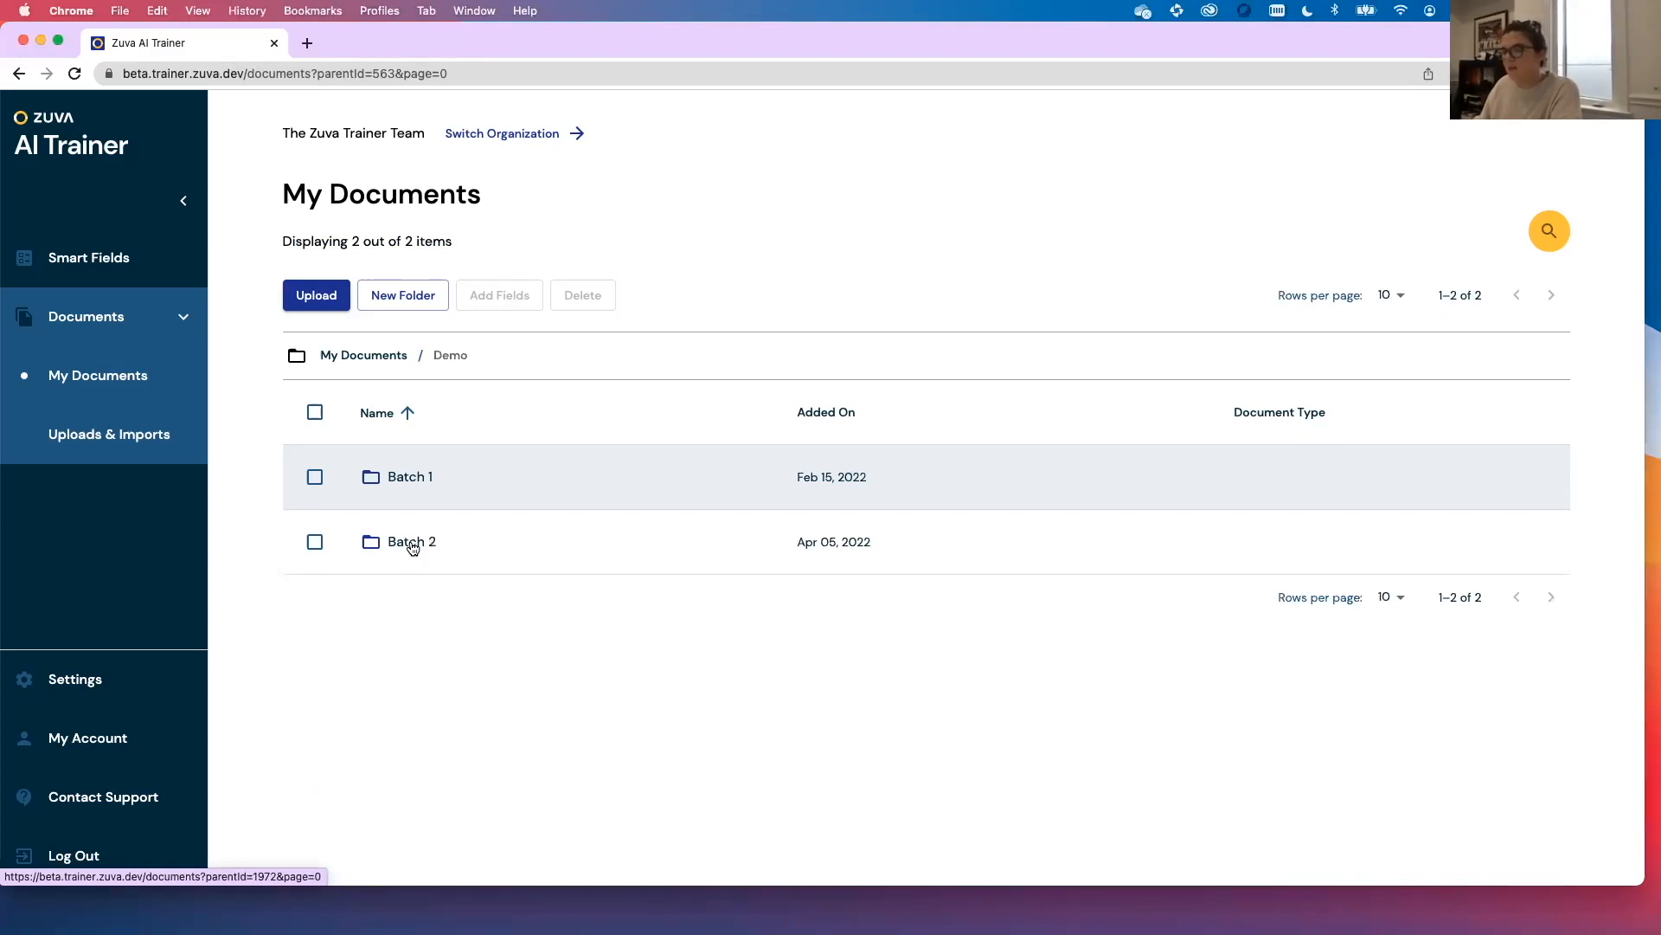
click(412, 541)
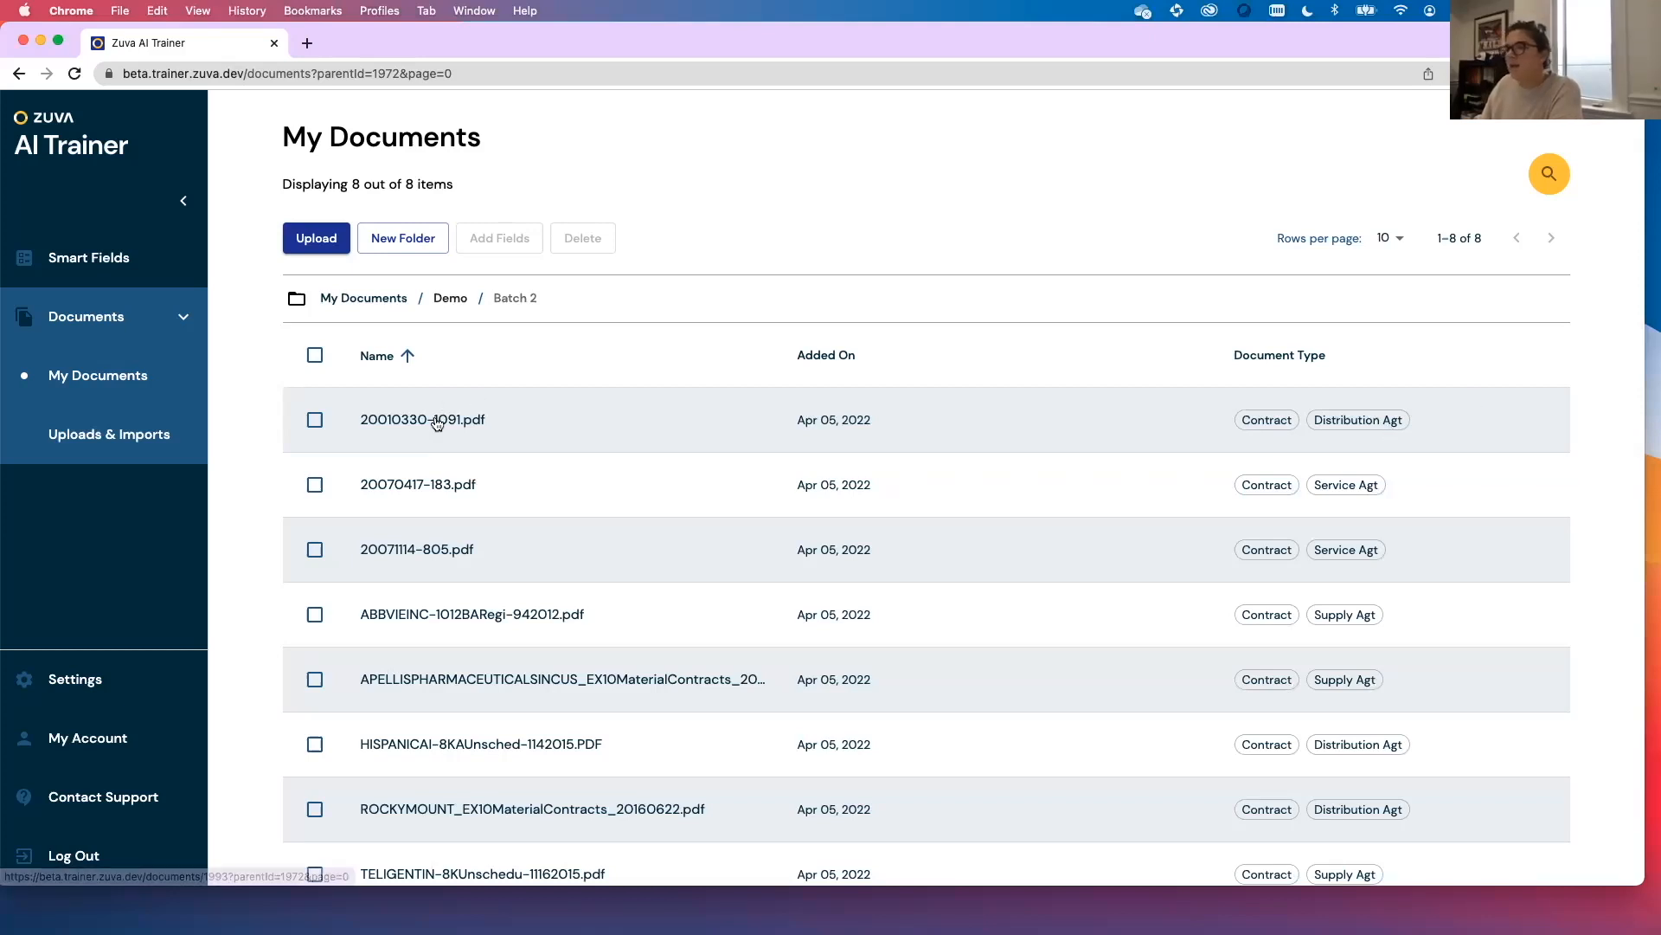
- Search the first Batch 2 contract, 20010330-1091.pdf, for 'renew' to locate the Term clause
click(422, 418)
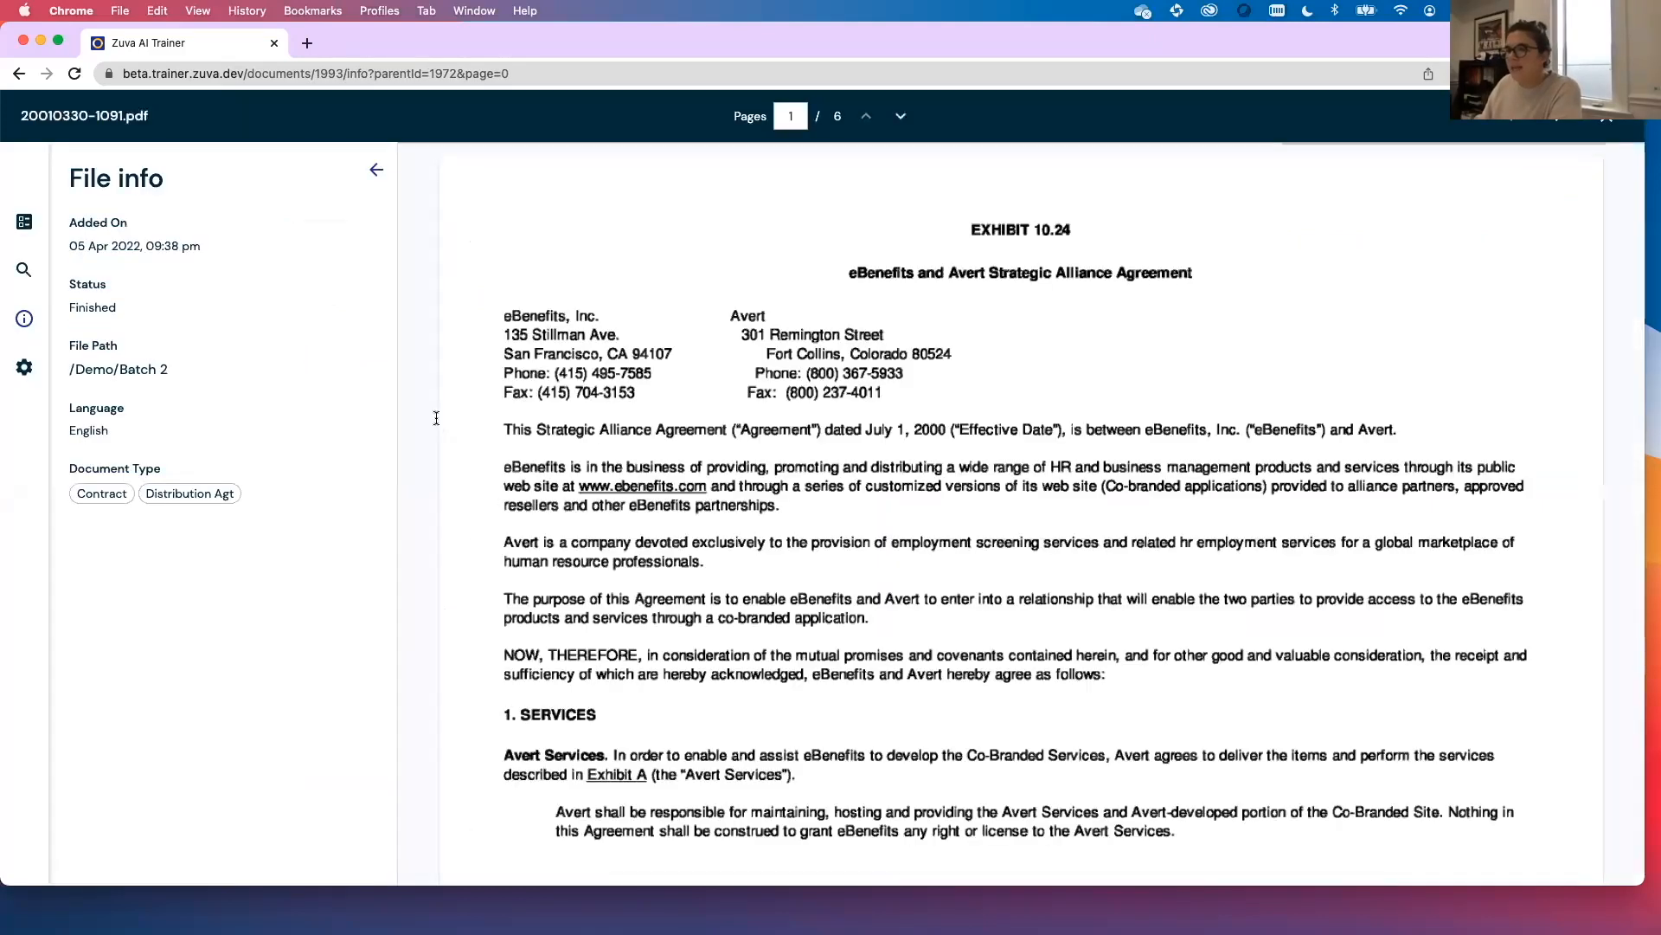
click(23, 223)
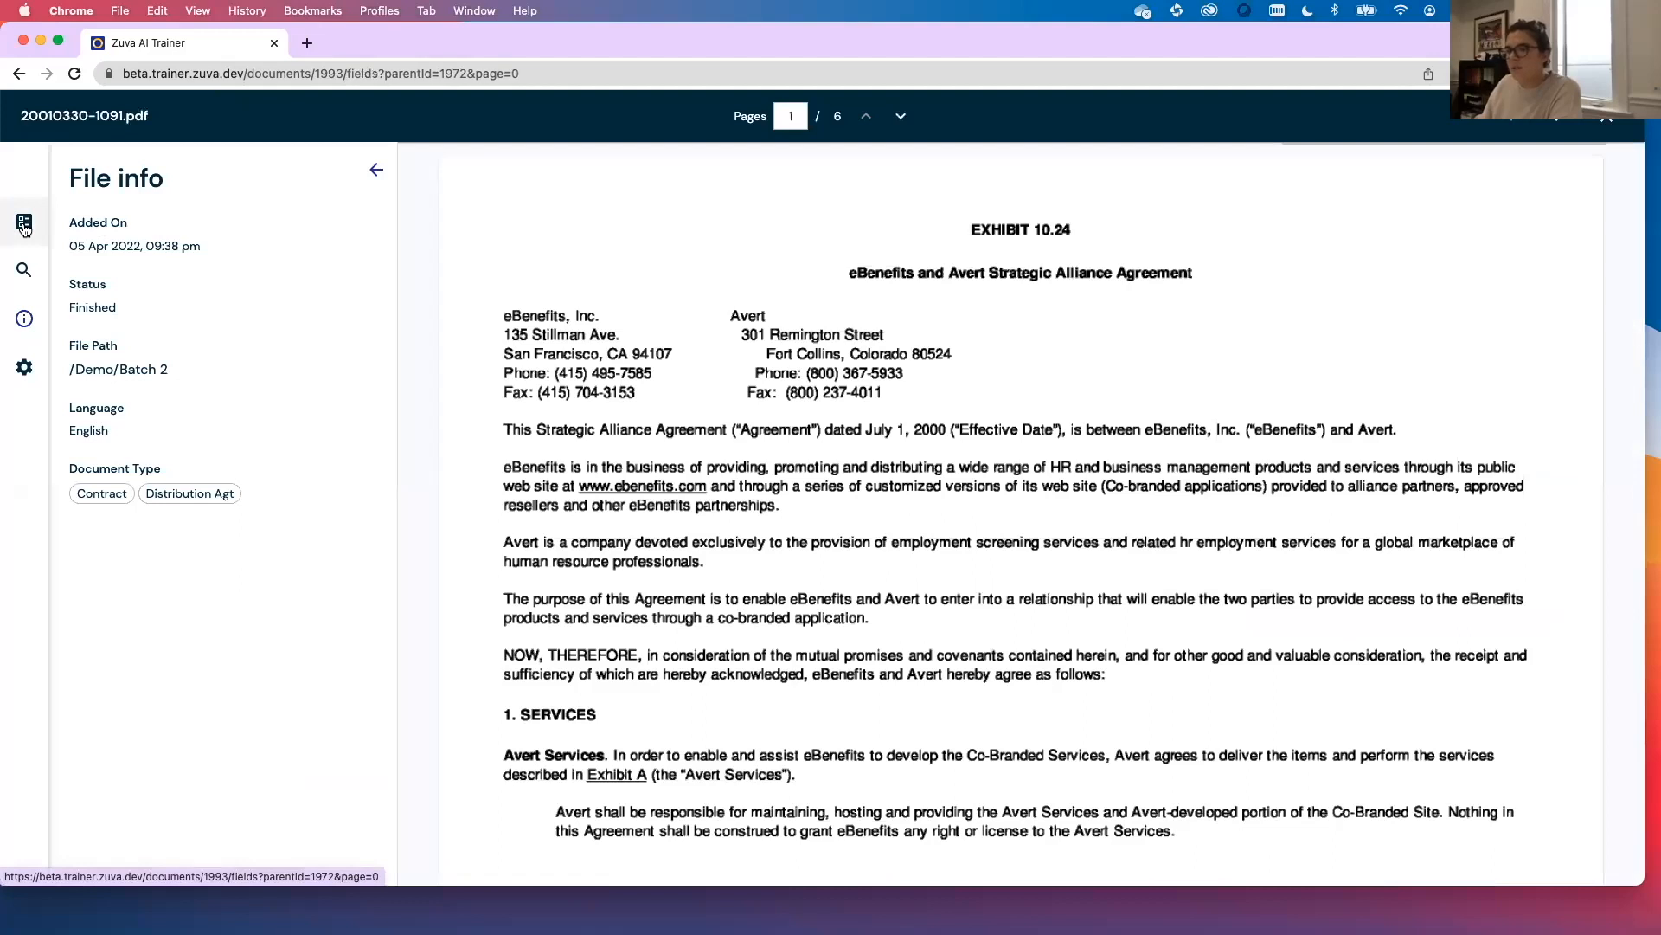
click(23, 219)
text(renew)
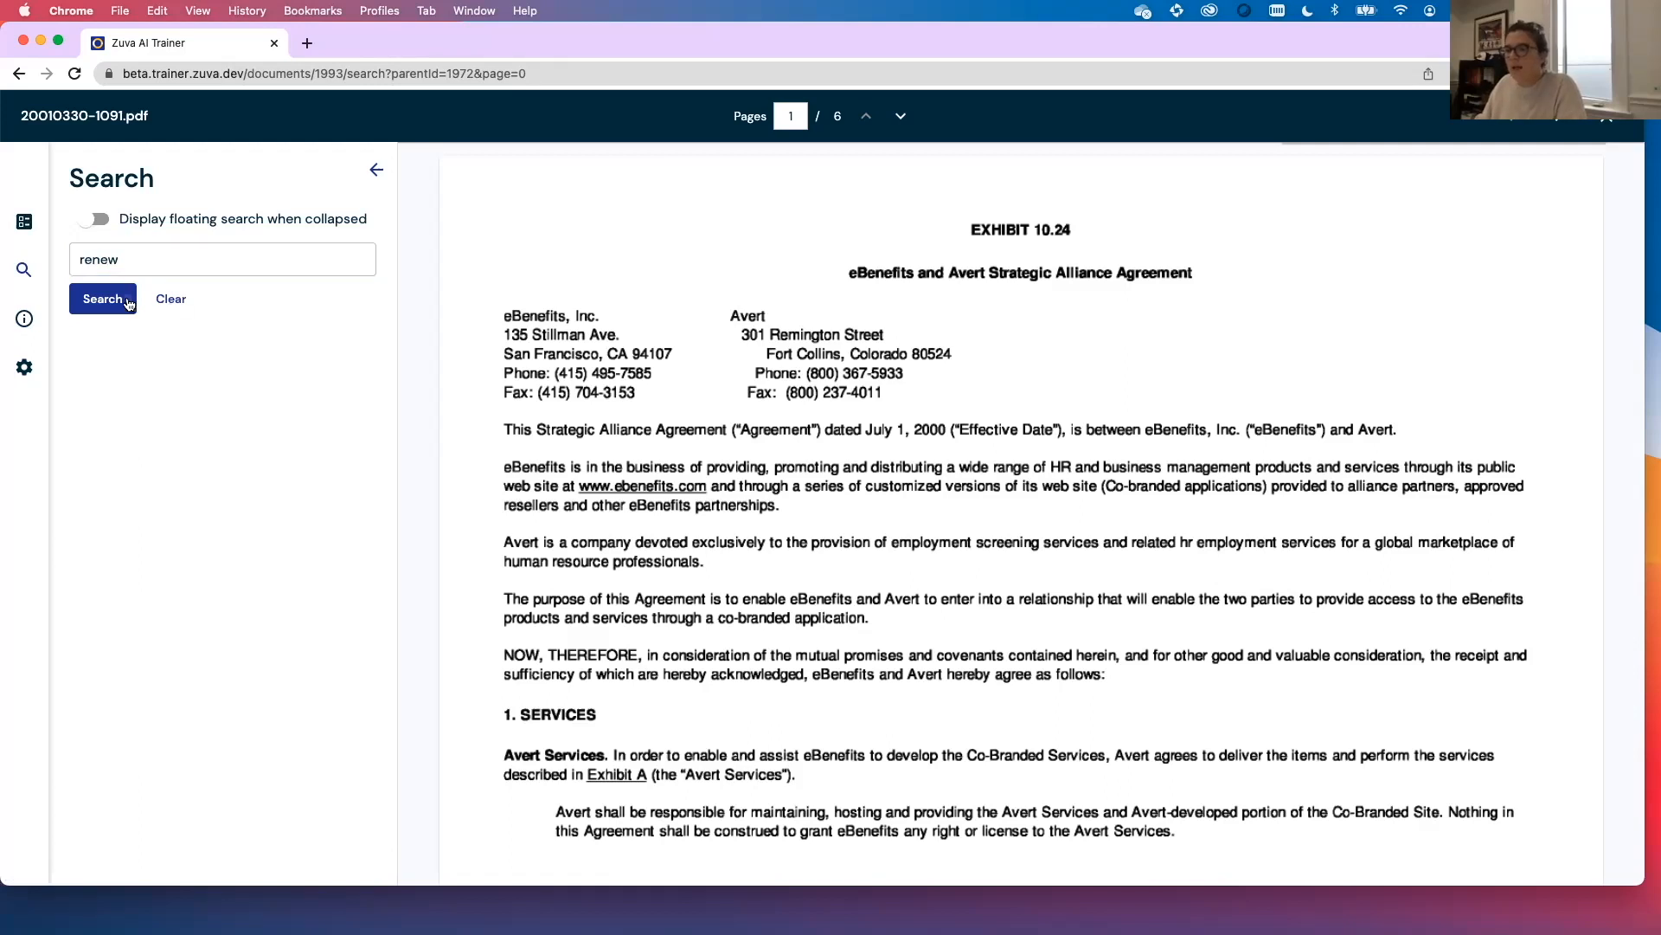
click(102, 300)
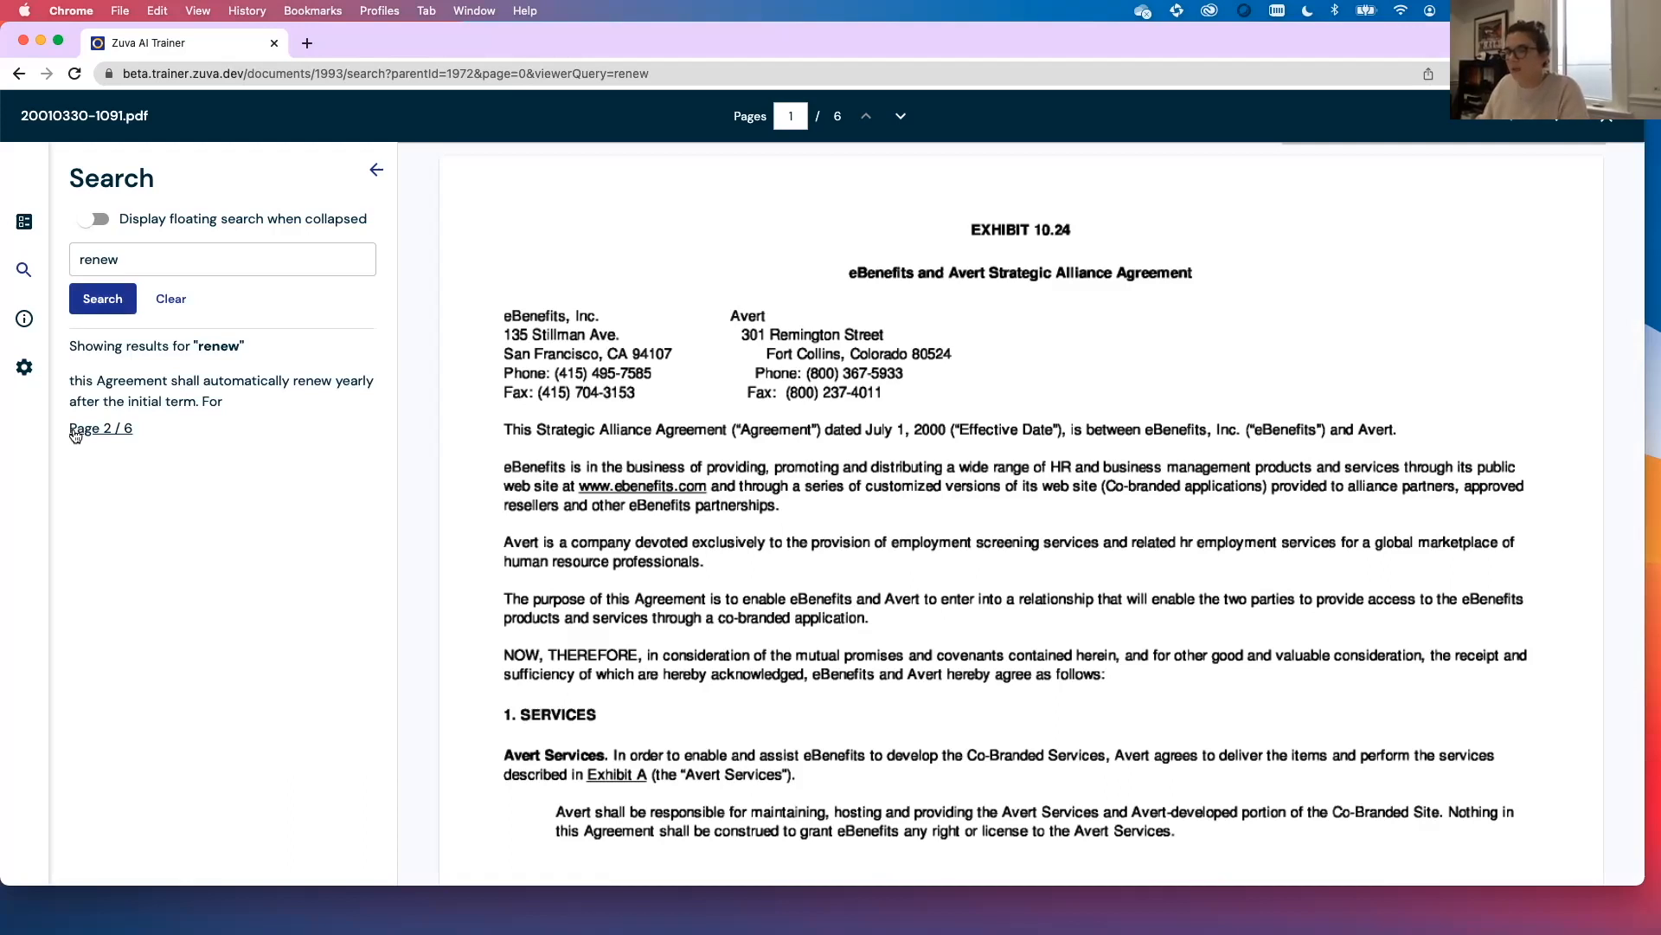
scroll(down, 3)
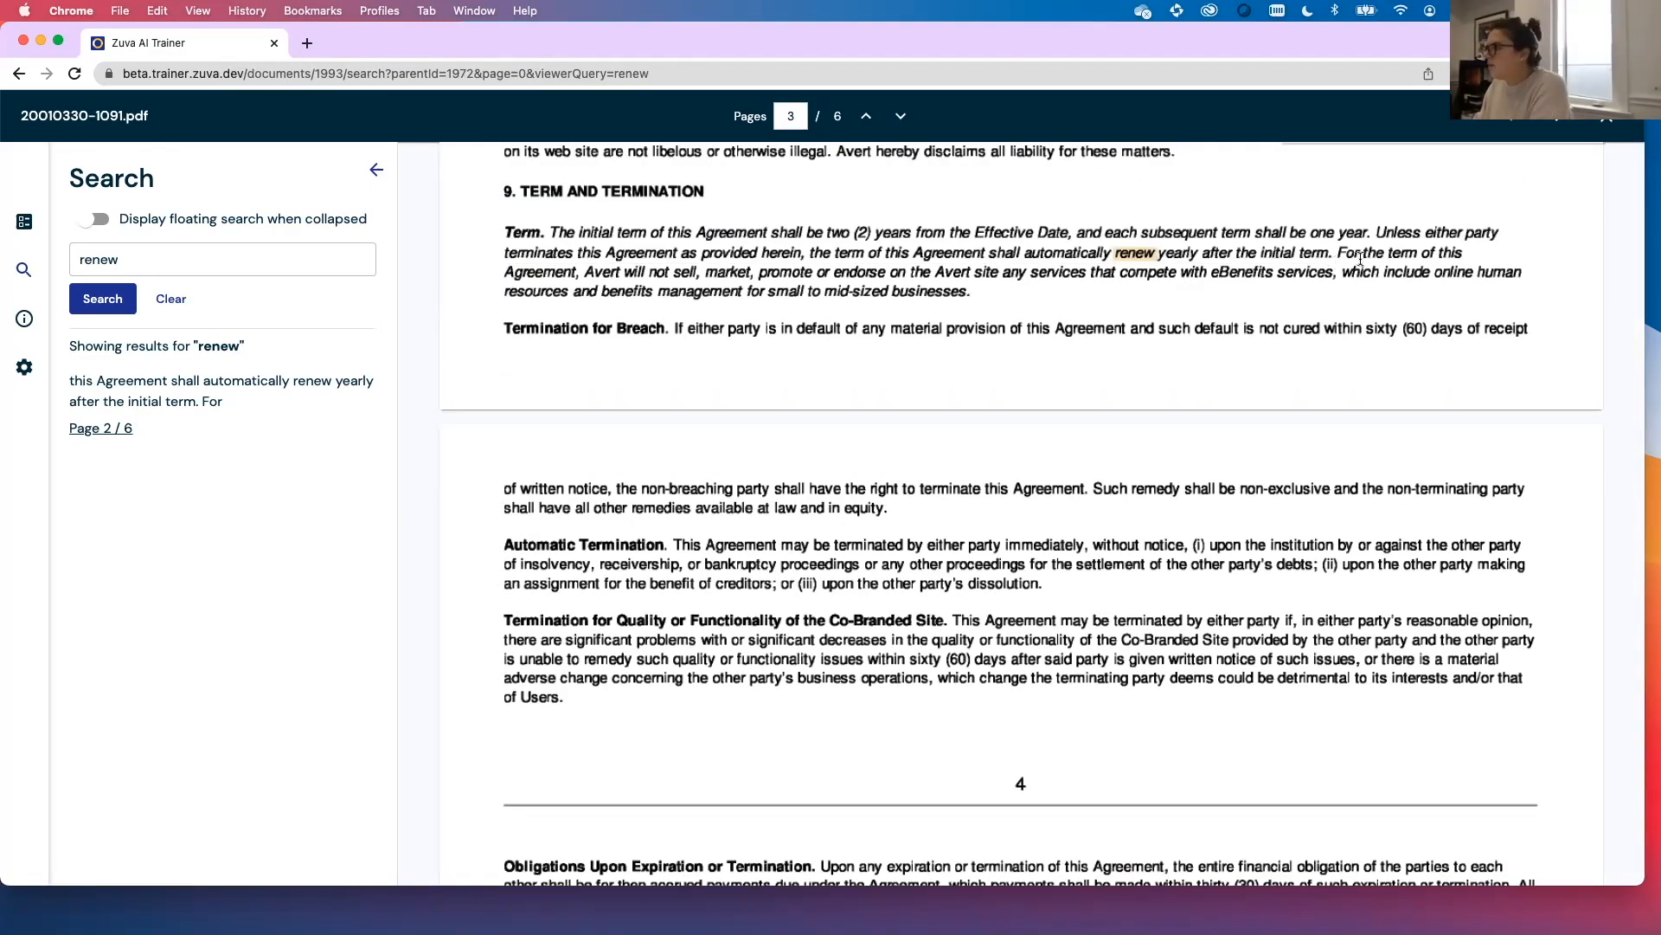
- Add the automatic yearly renewal sentence to the existing Automatic Renewal field
drag(1377, 231, 1362, 253)
text(a)
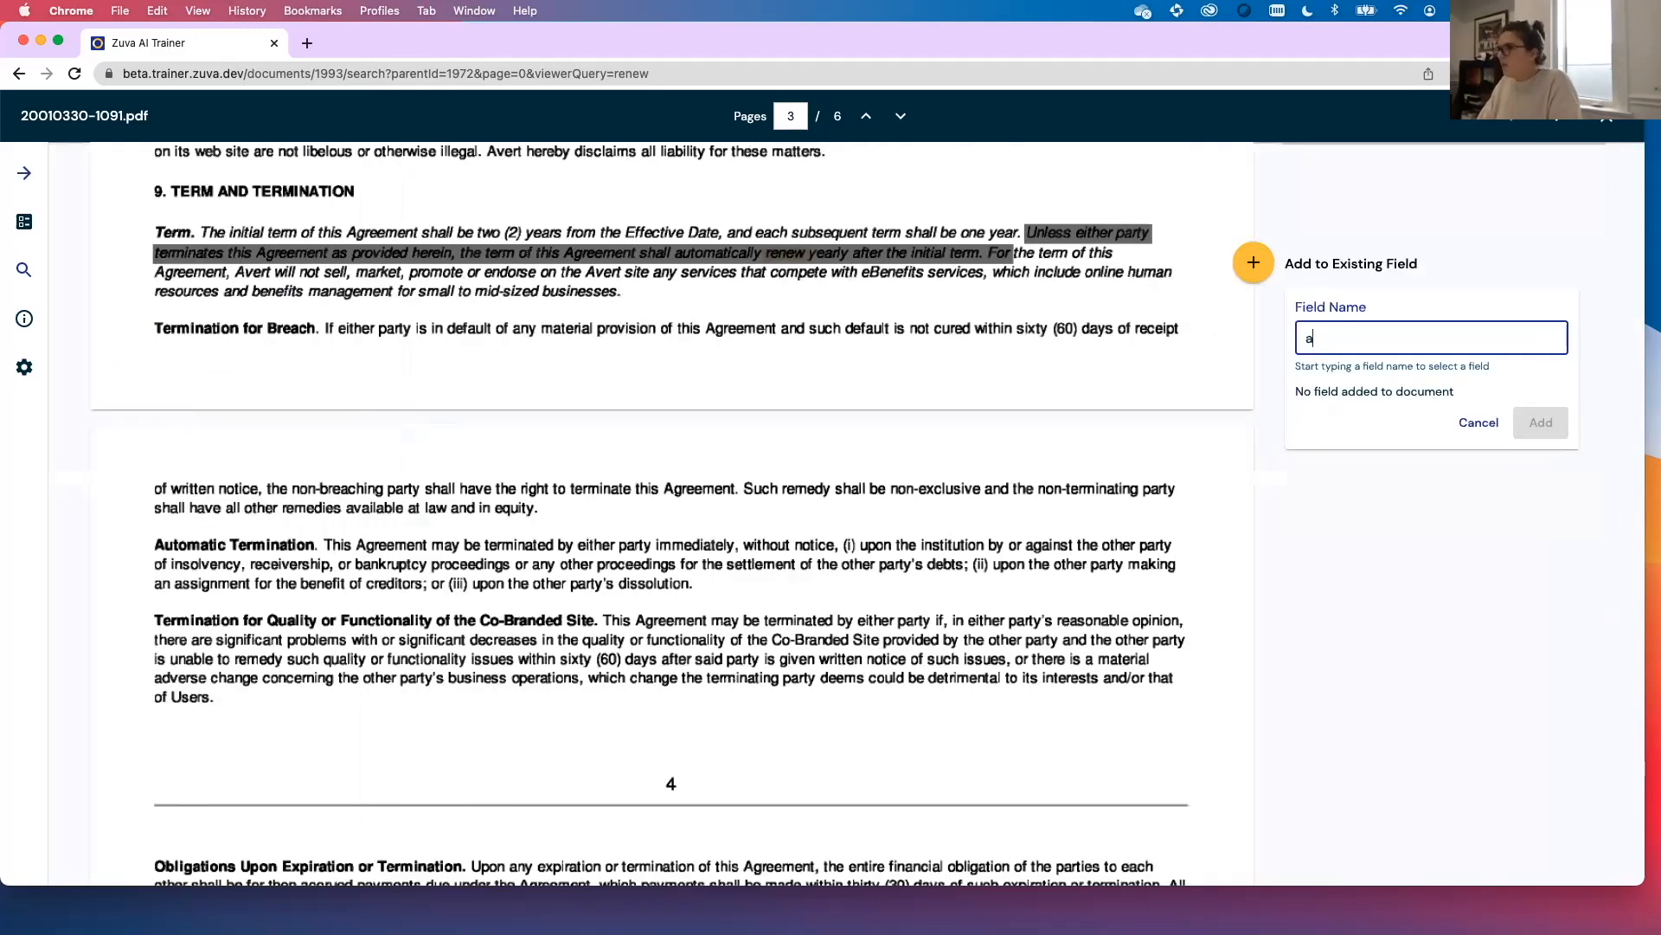
text(utomatic renewal)
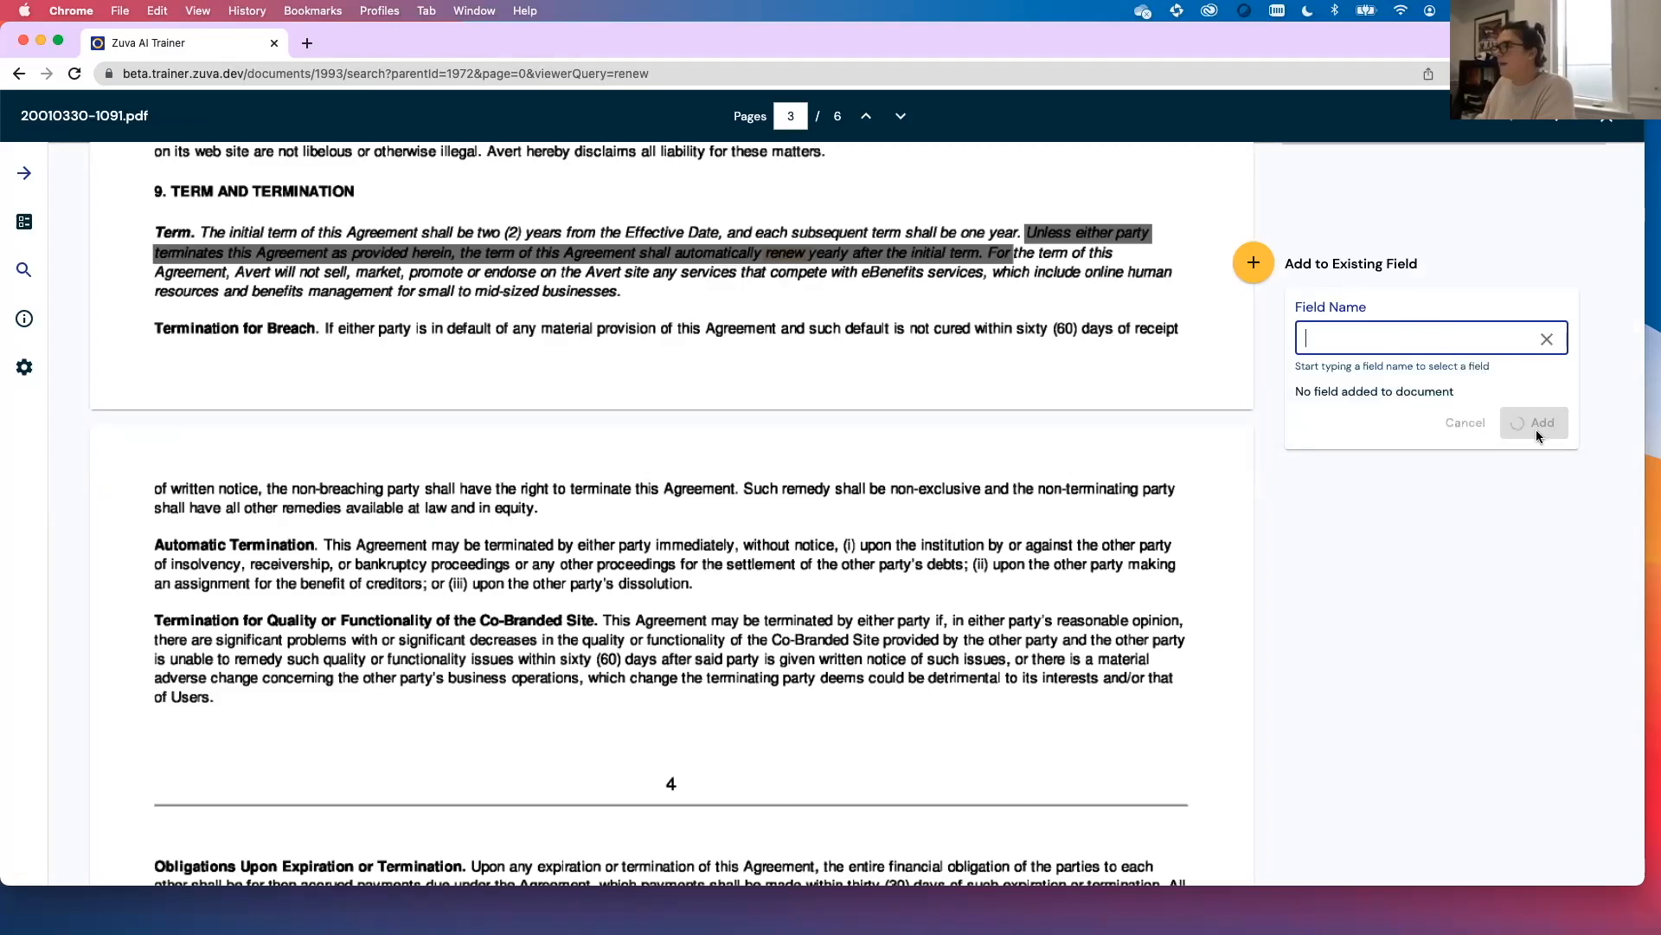
click(1540, 422)
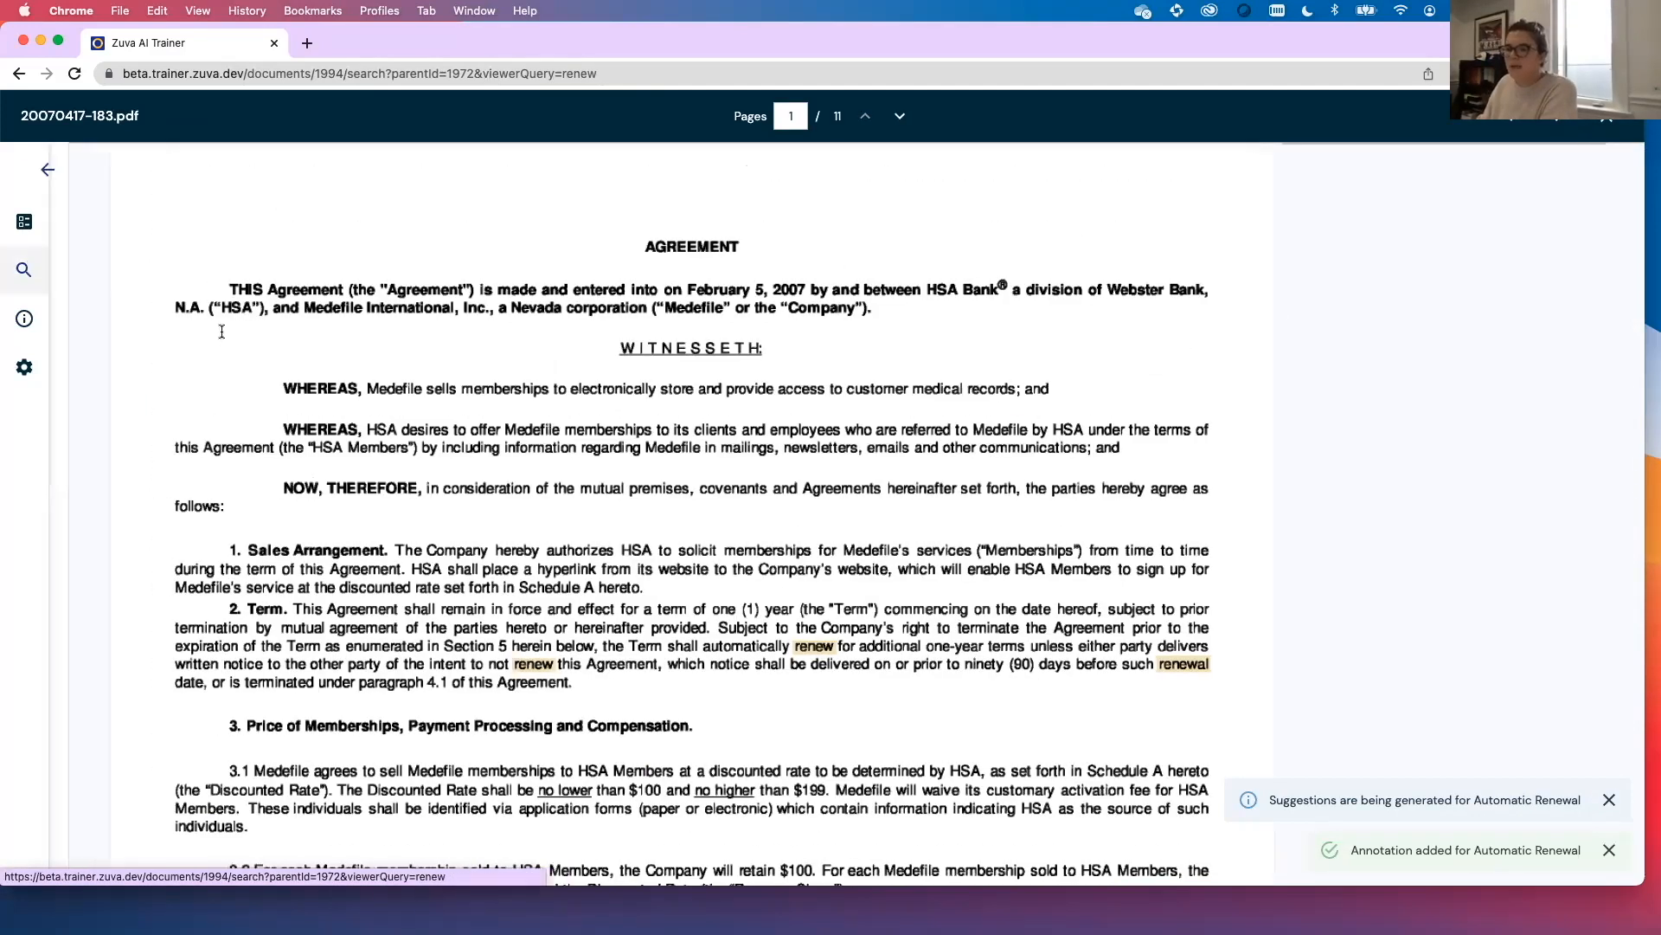
- Add section 2's automatic one-year renewal clause to Automatic Renewal, then return to Batch 2
click(22, 270)
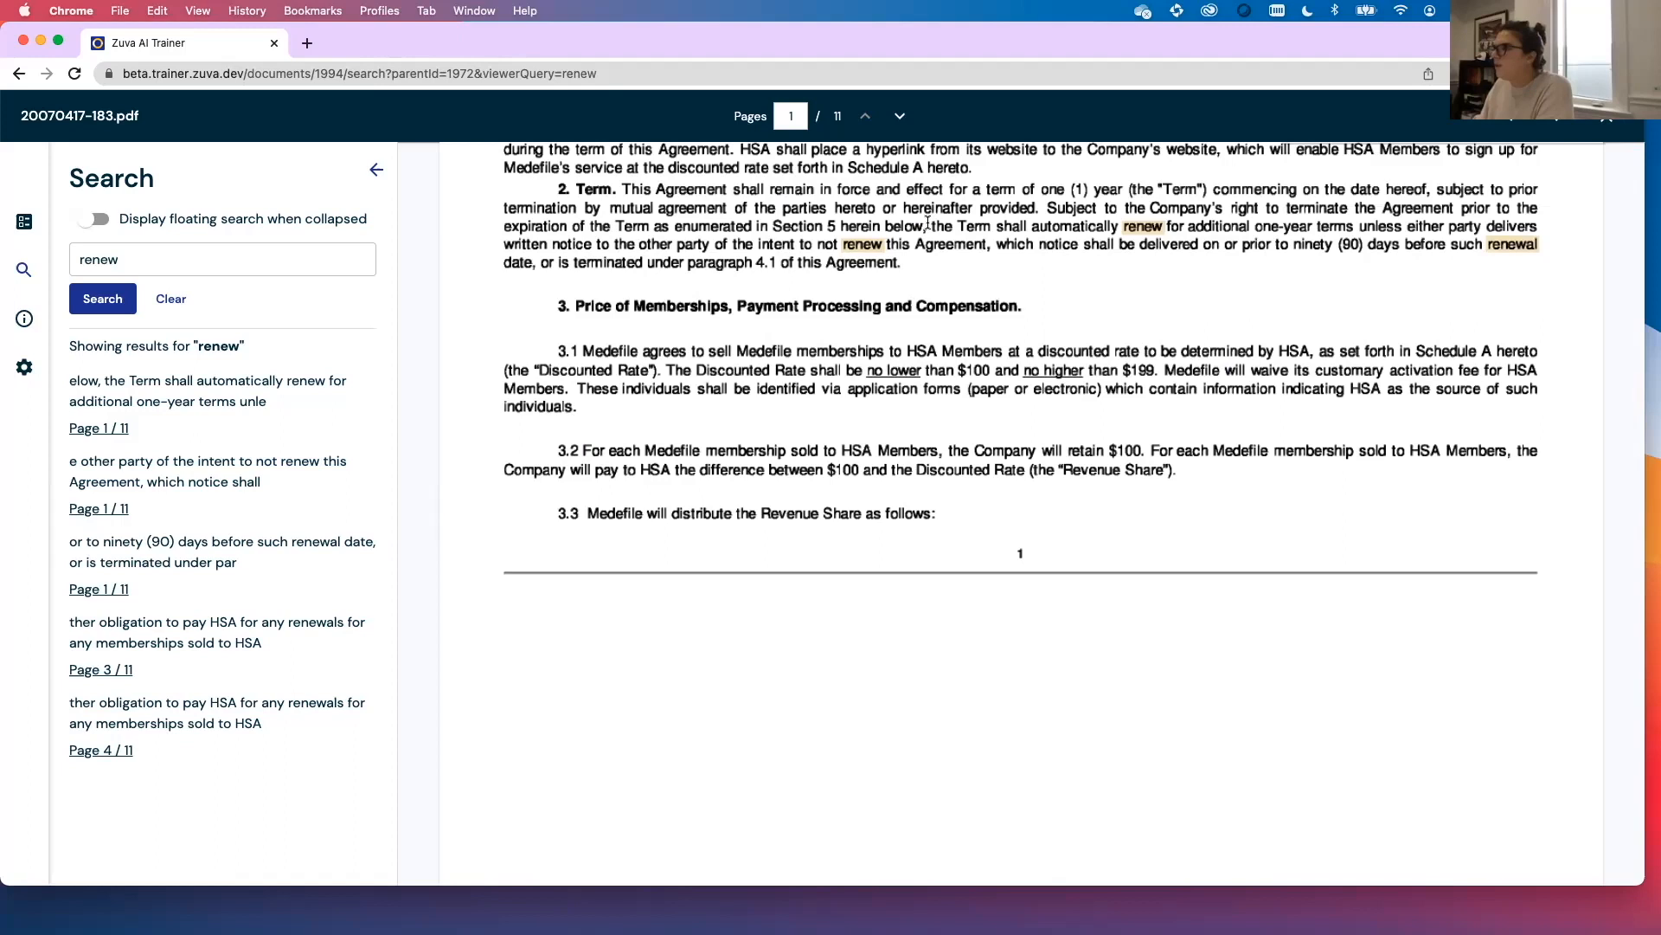
drag(931, 225, 1219, 244)
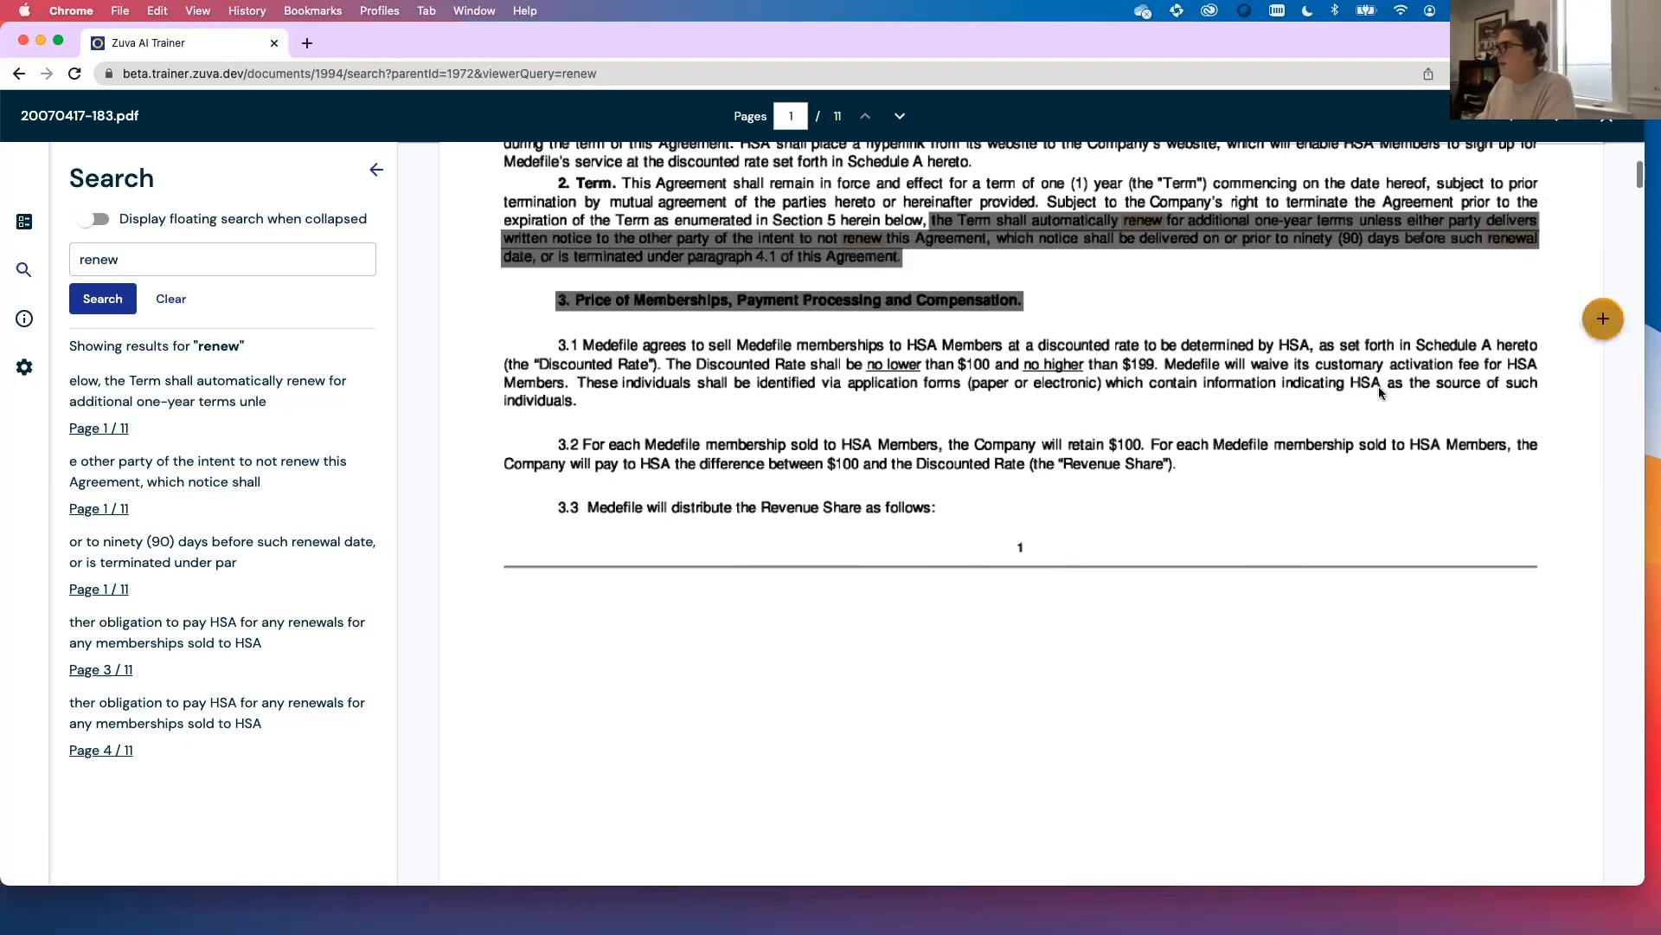
text(auto,ma)
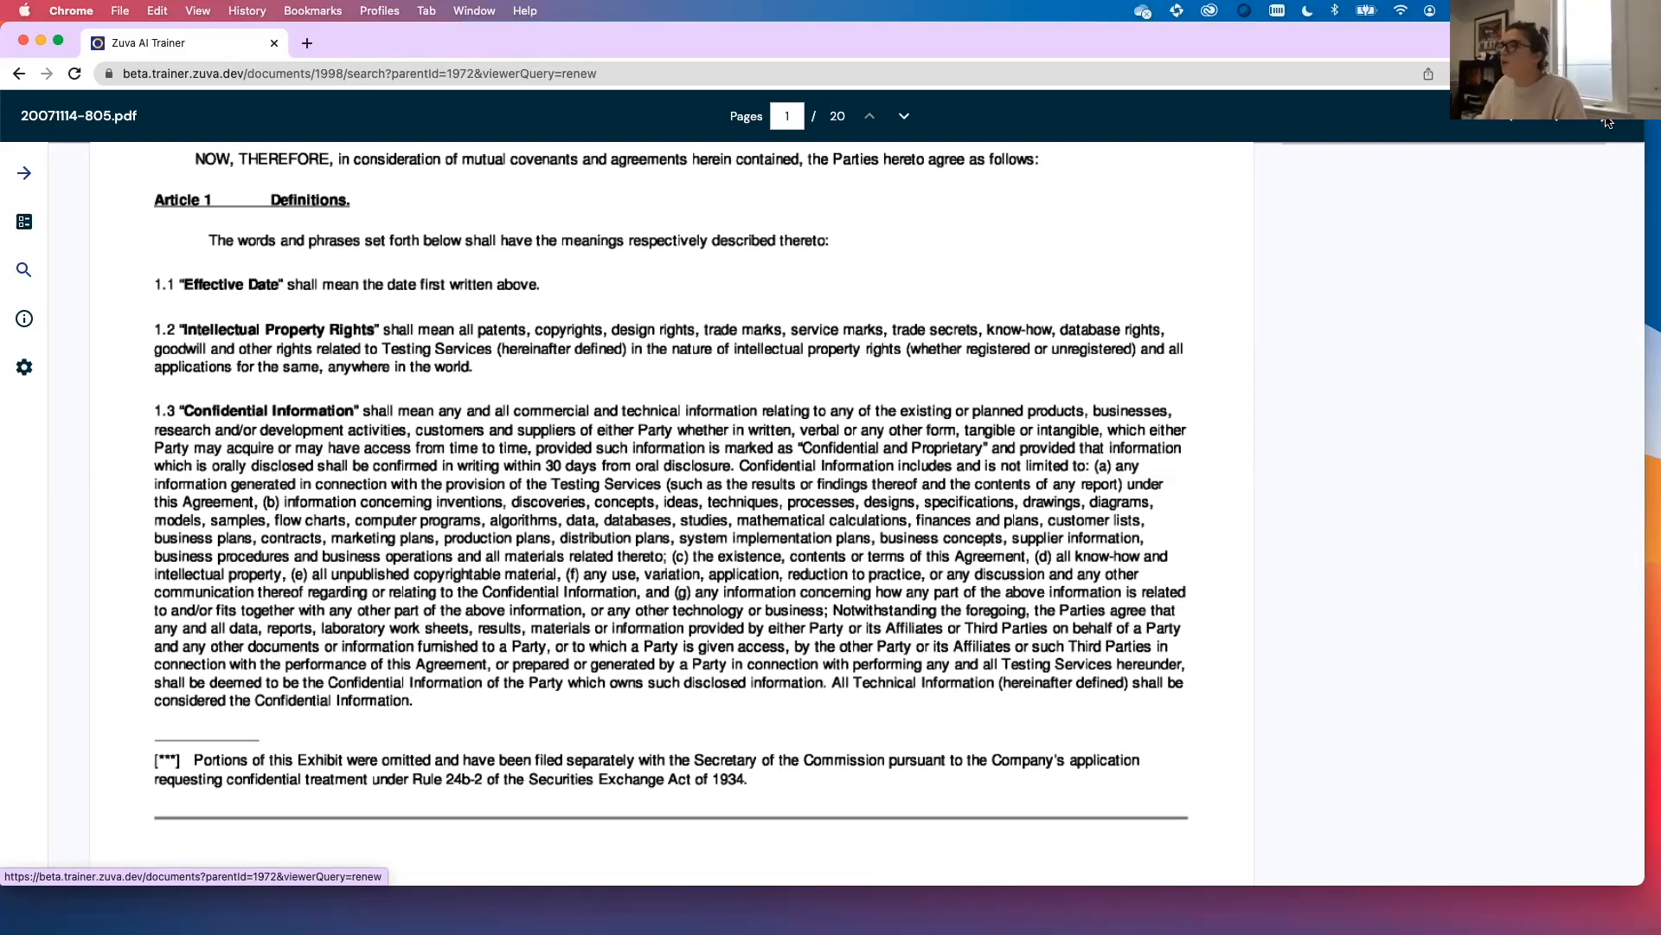
click(17, 73)
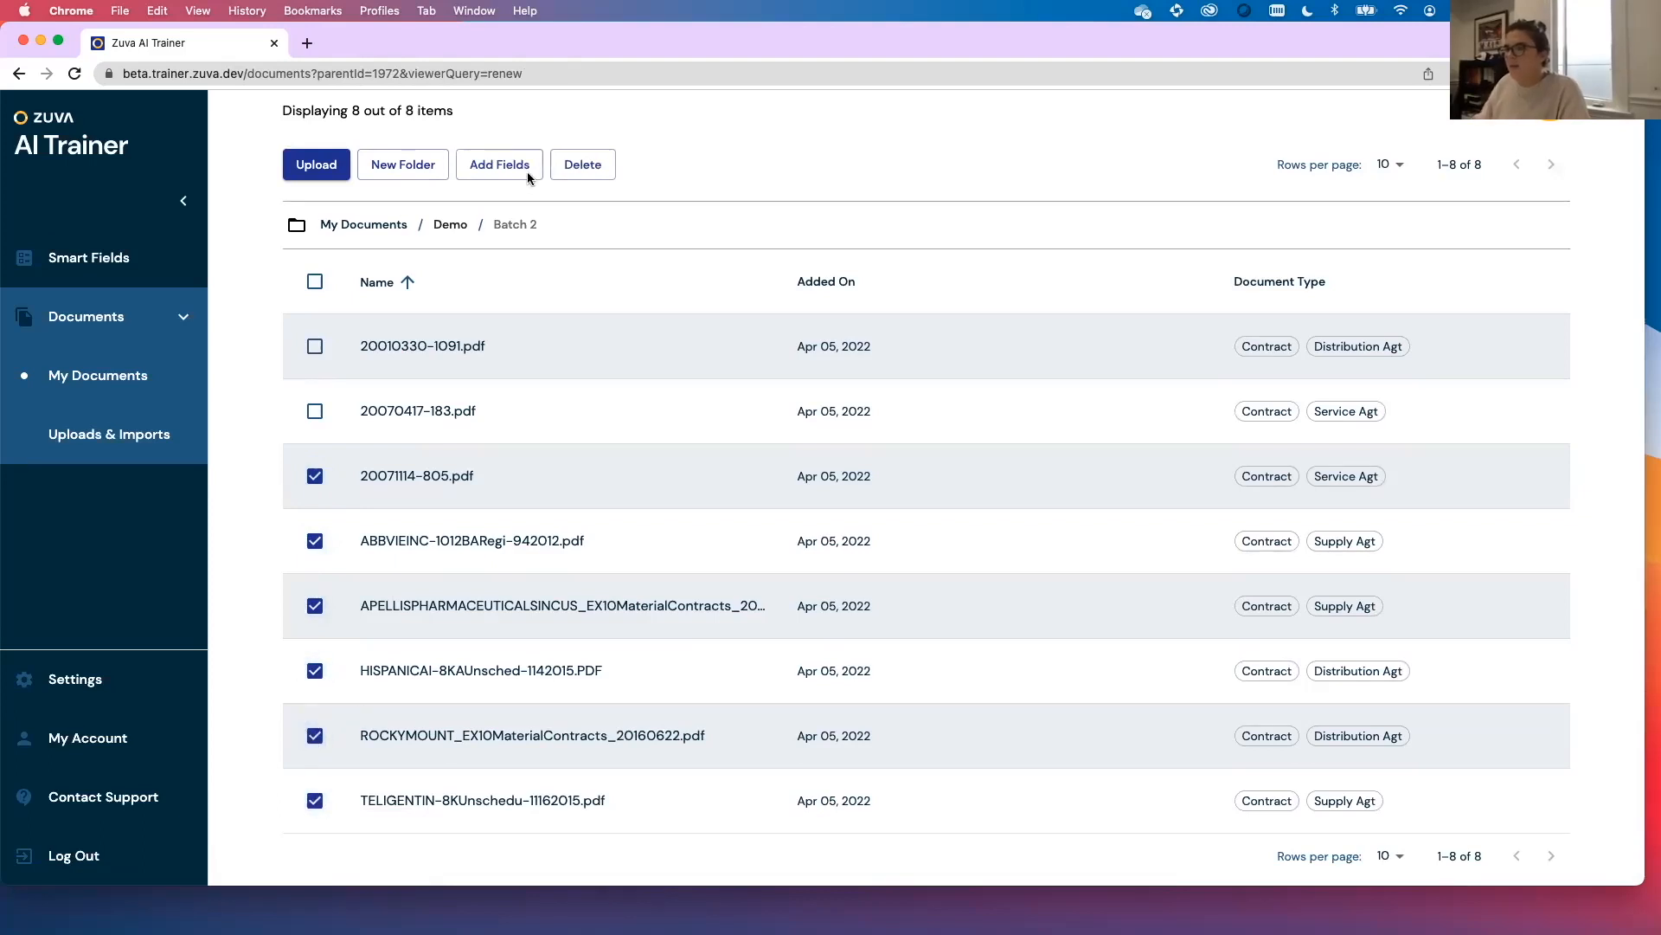
- Search 'automatic renewal' in Add Fields and add Automatic Renewal to the six checked contracts
click(498, 165)
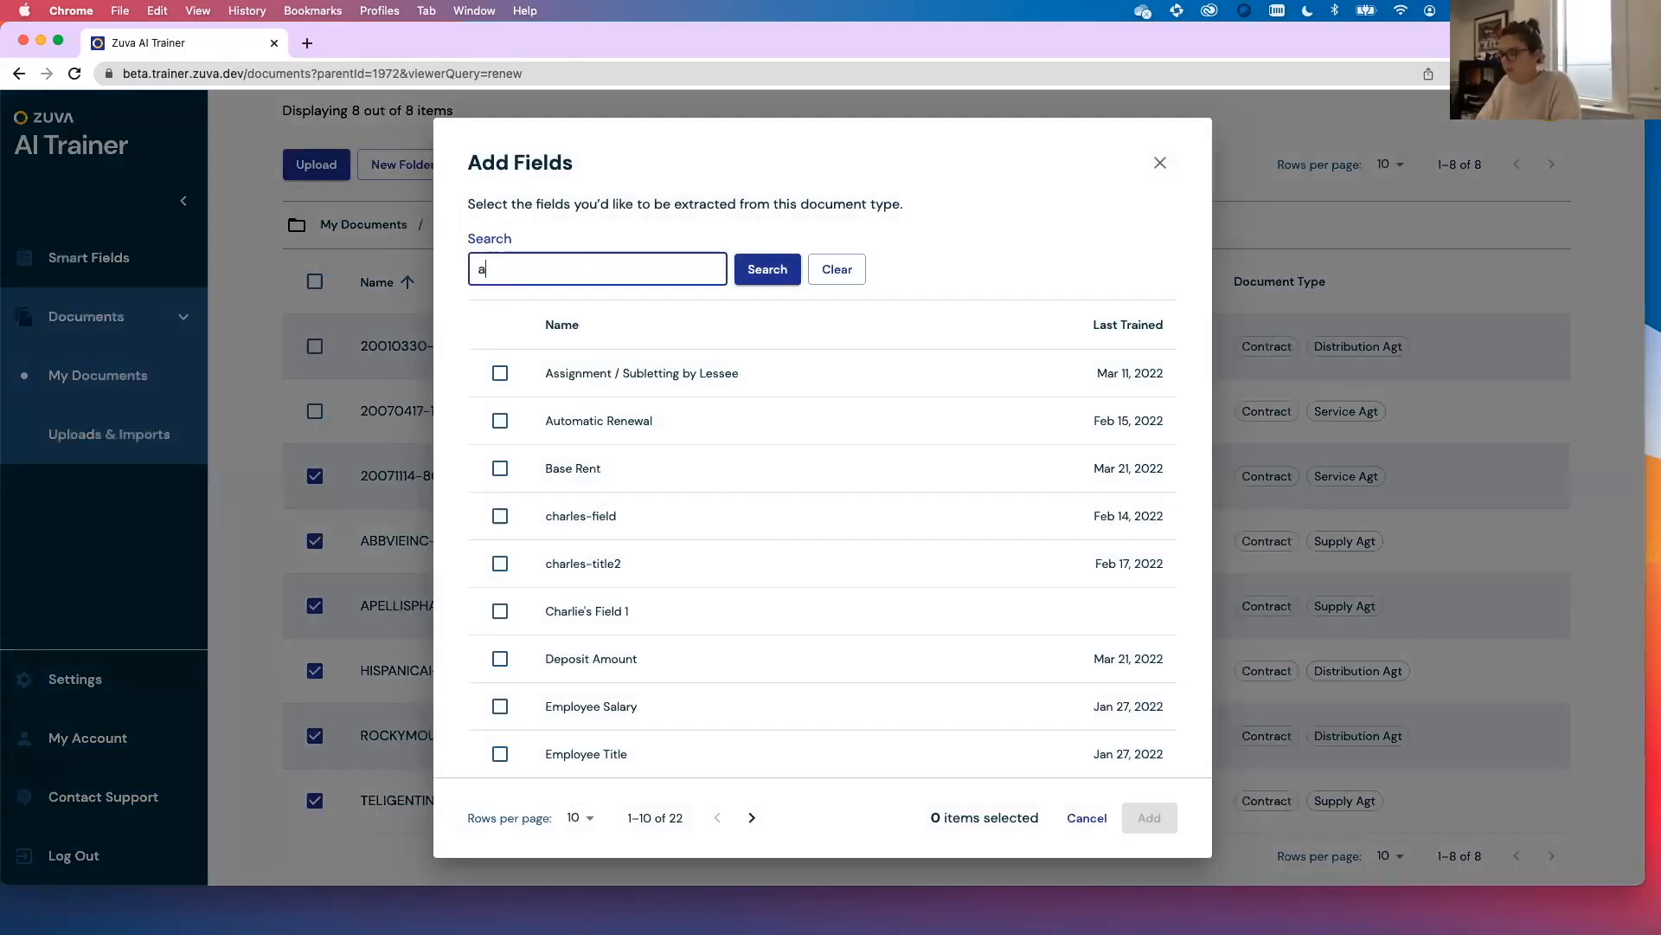
text(automatic renewal)
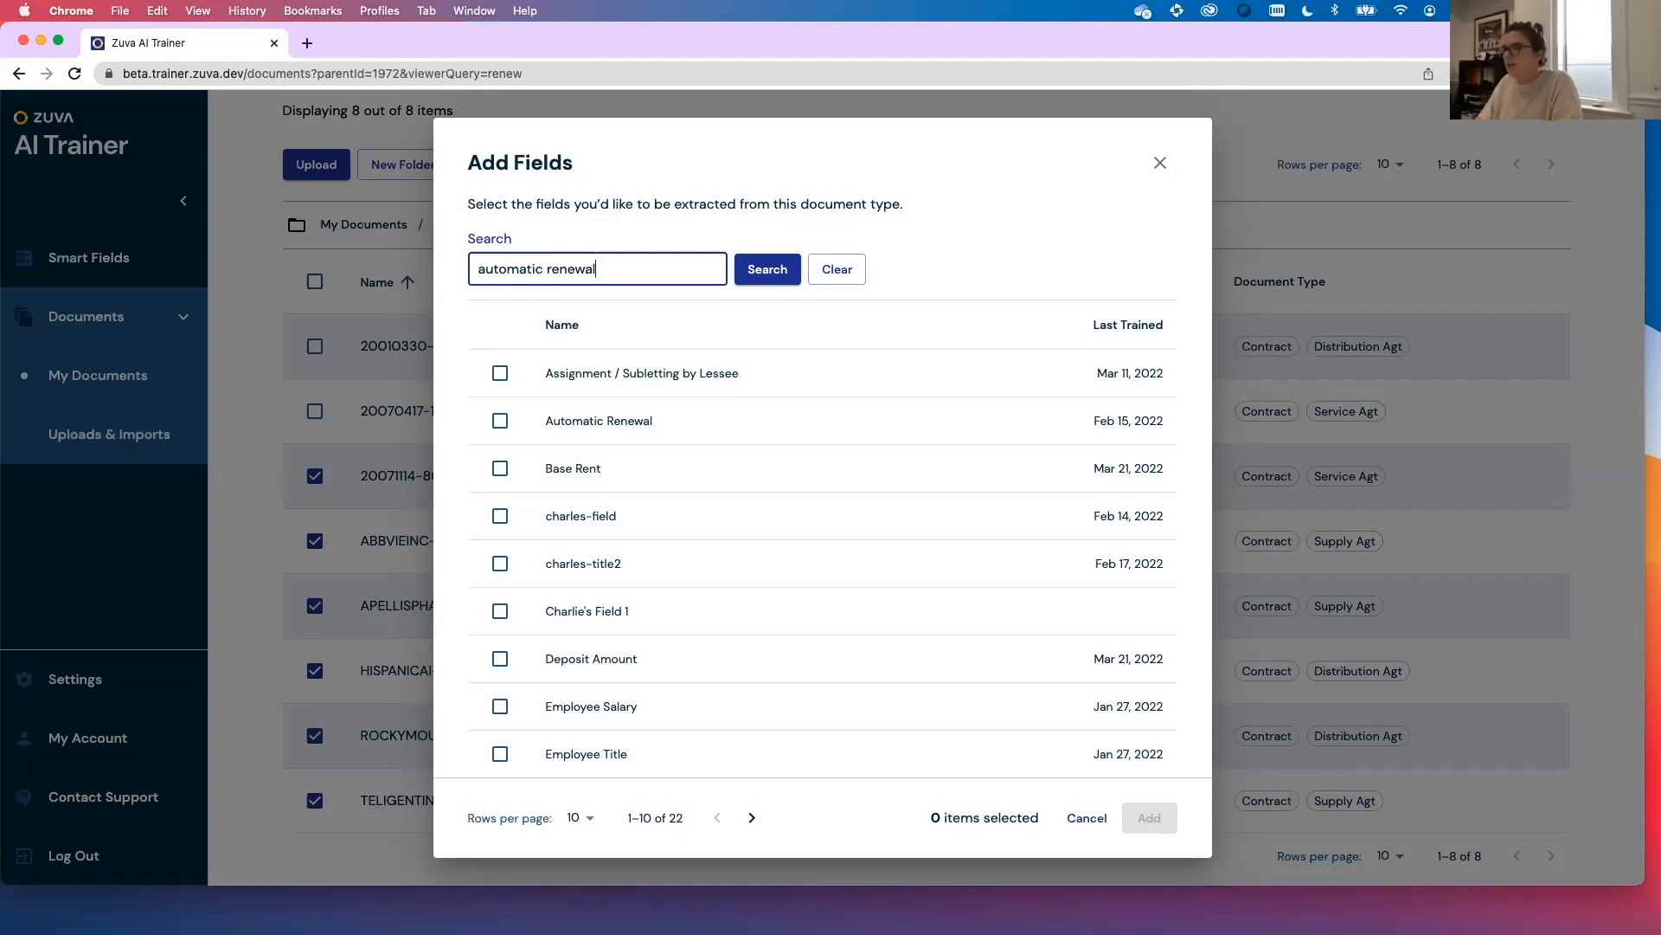
click(500, 421)
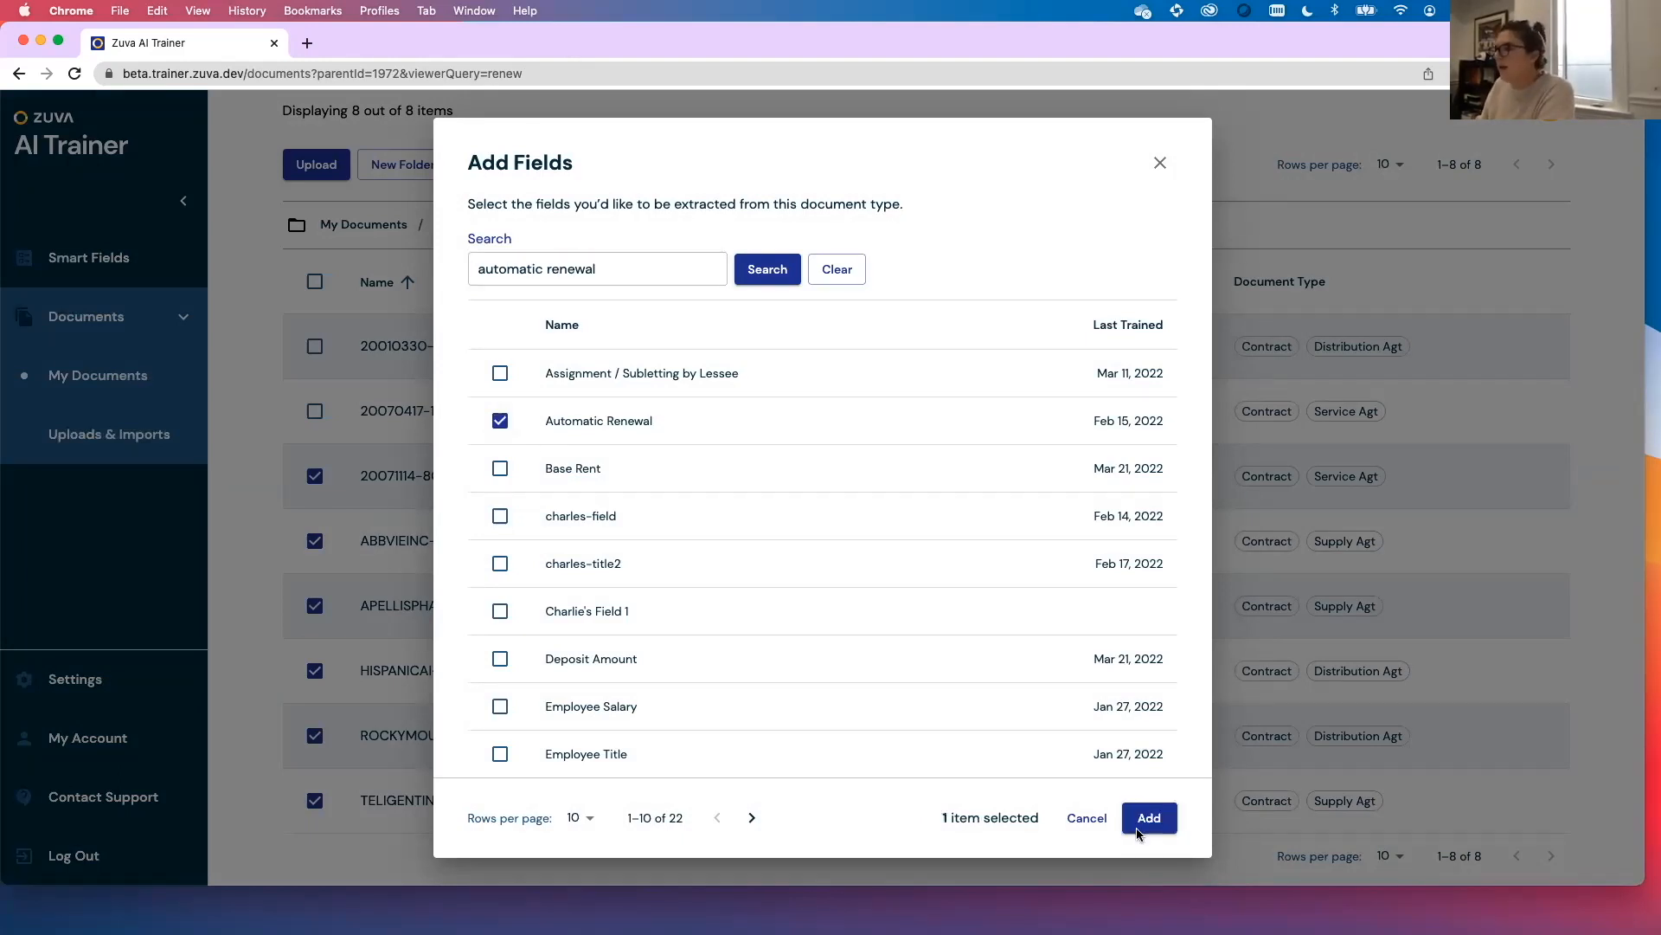
click(1149, 817)
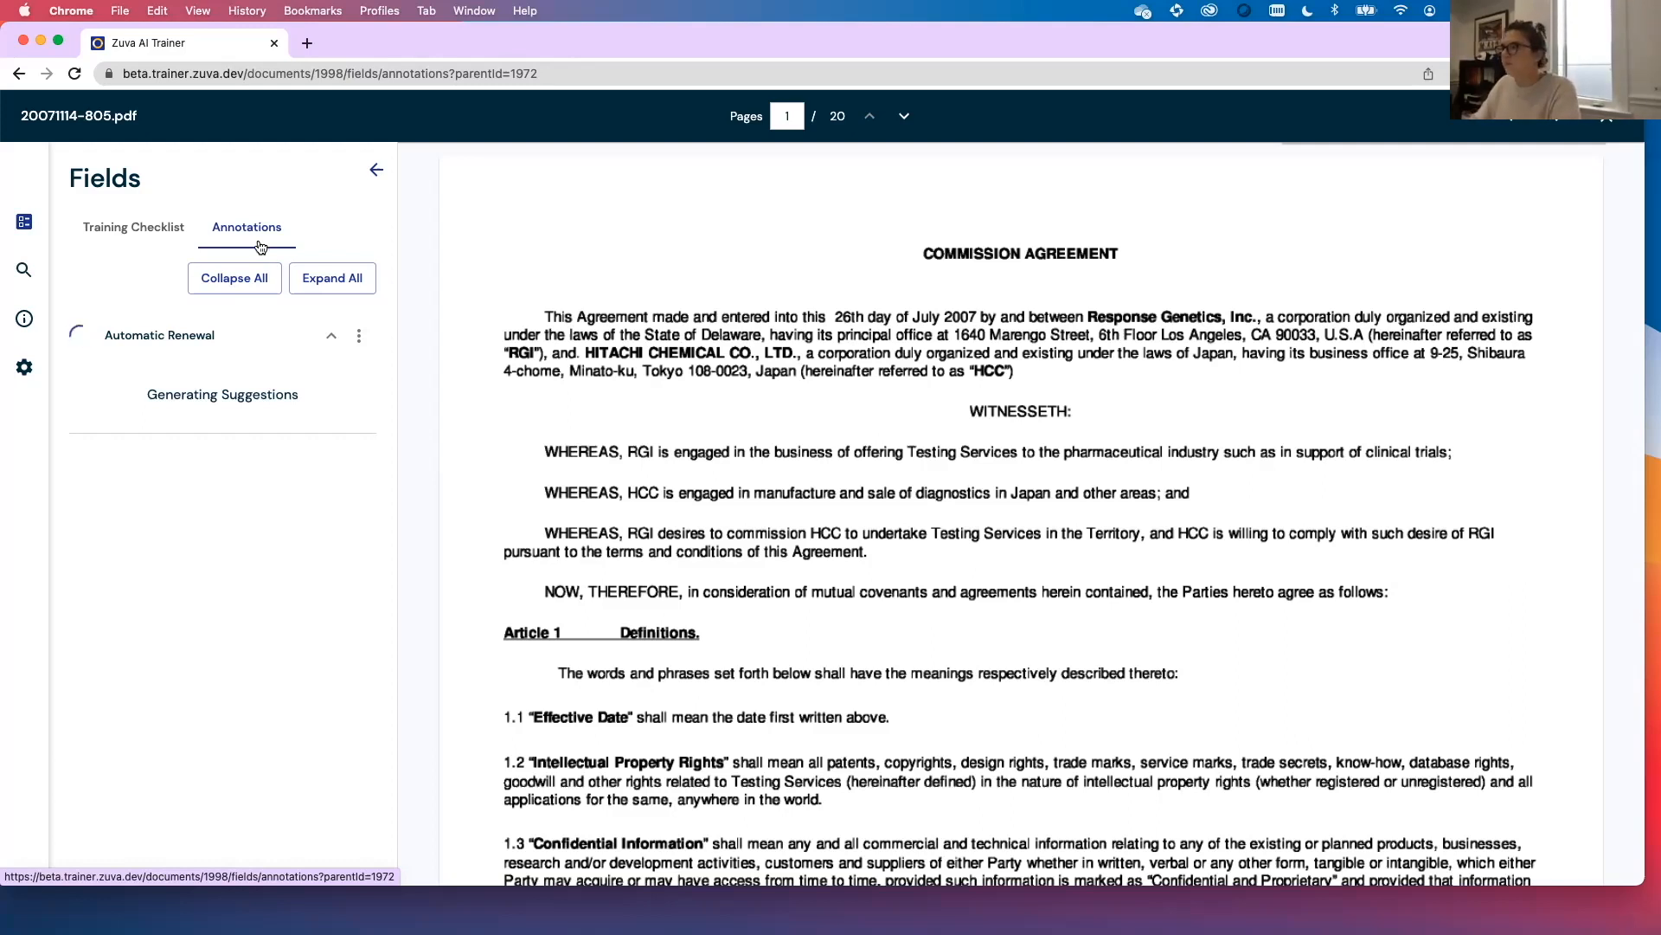
mouse_move(390, 245)
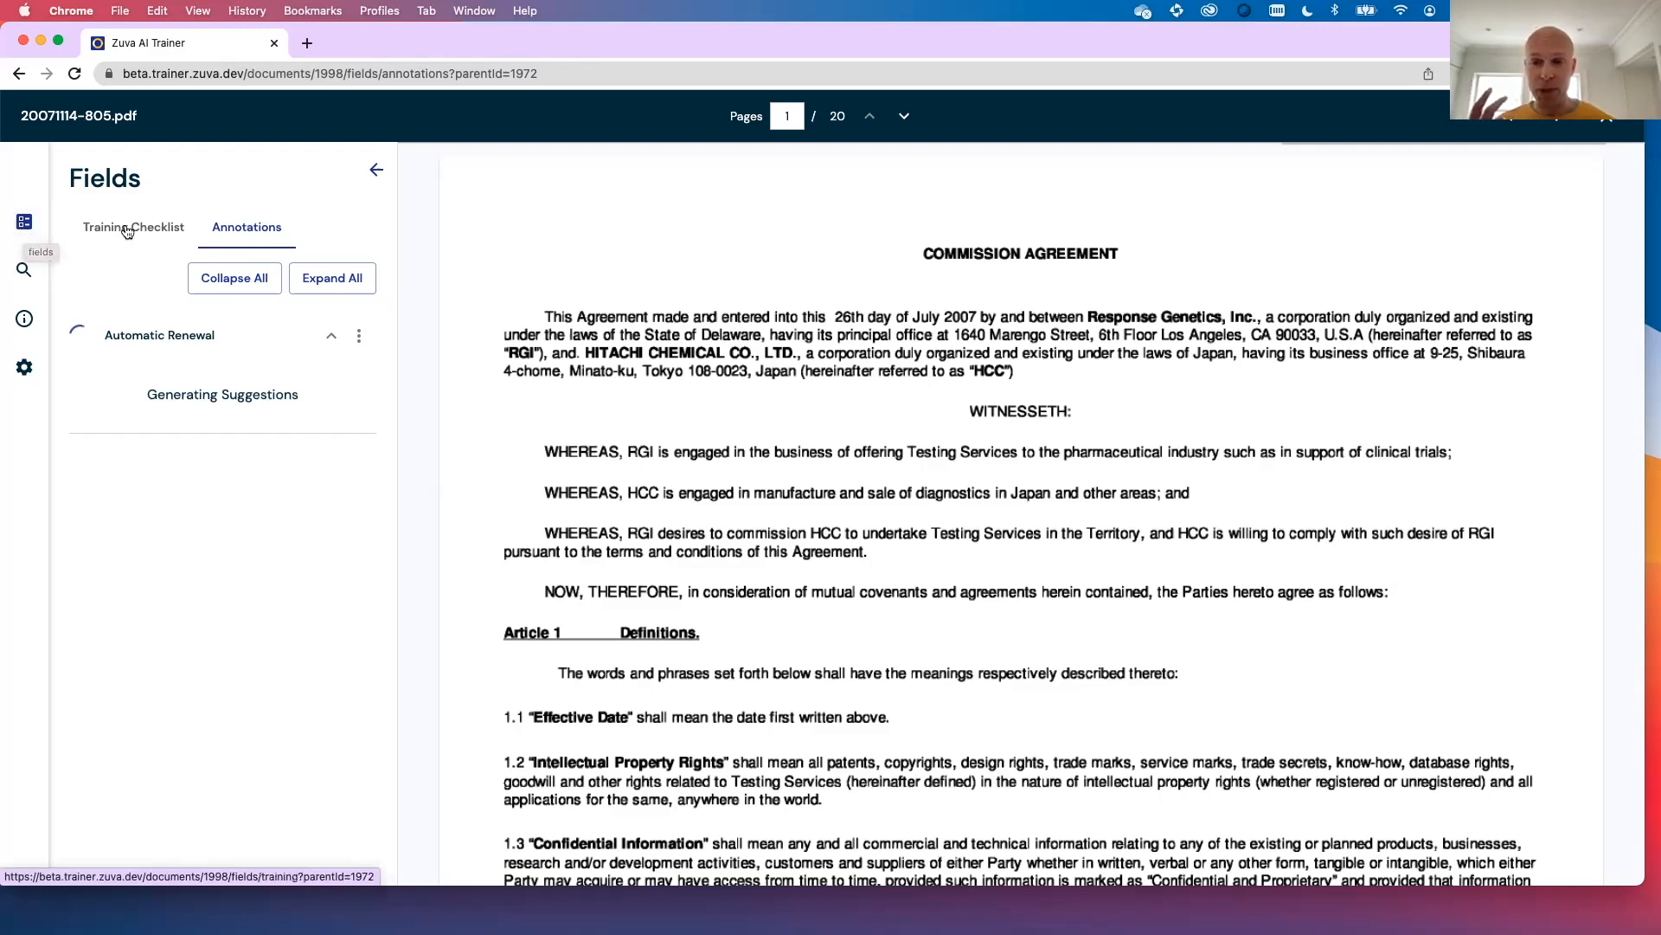
- Check the Training Checklist, then return to Annotations to await Zuva's suggested clause 15.1
click(134, 227)
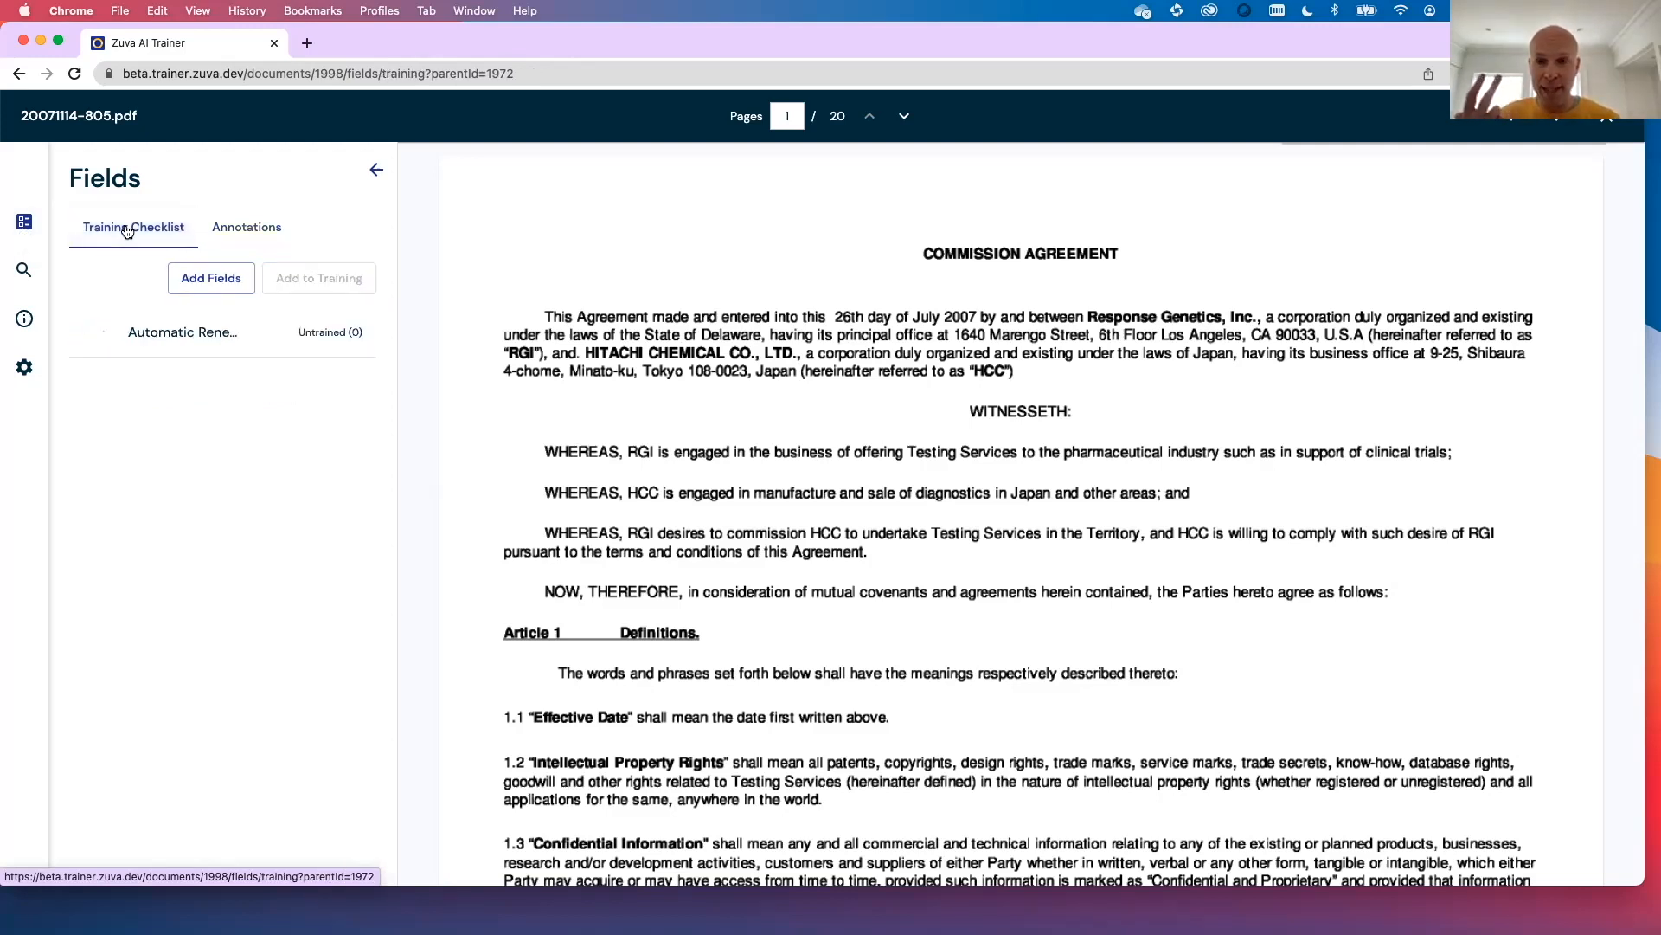
click(246, 227)
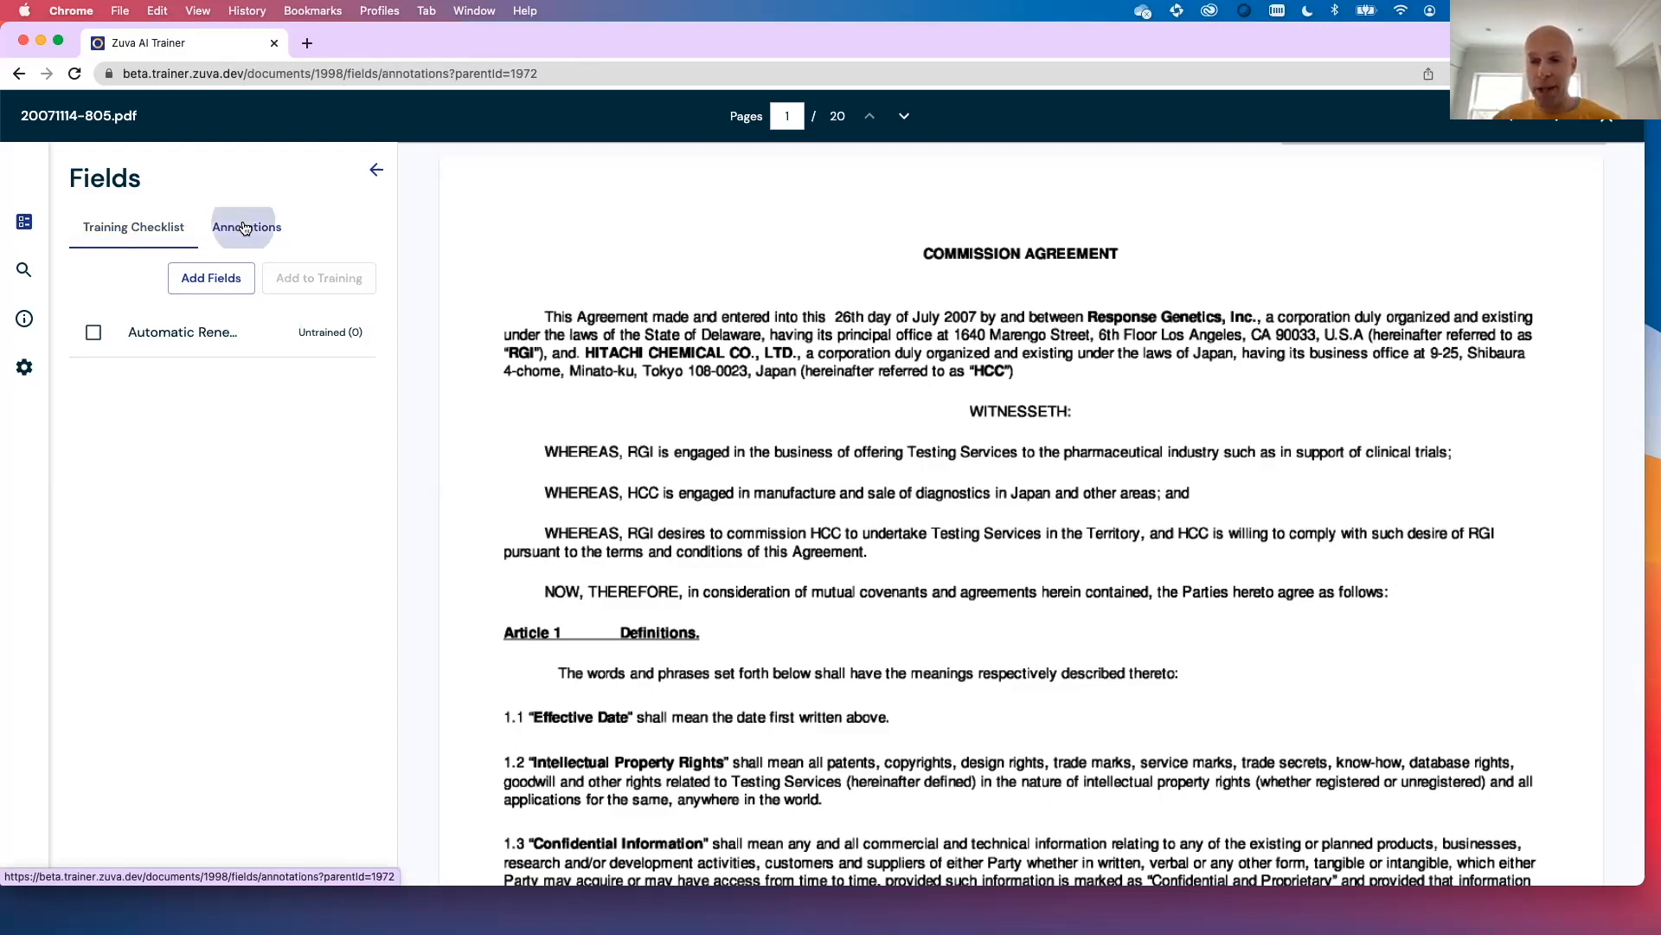
click(246, 227)
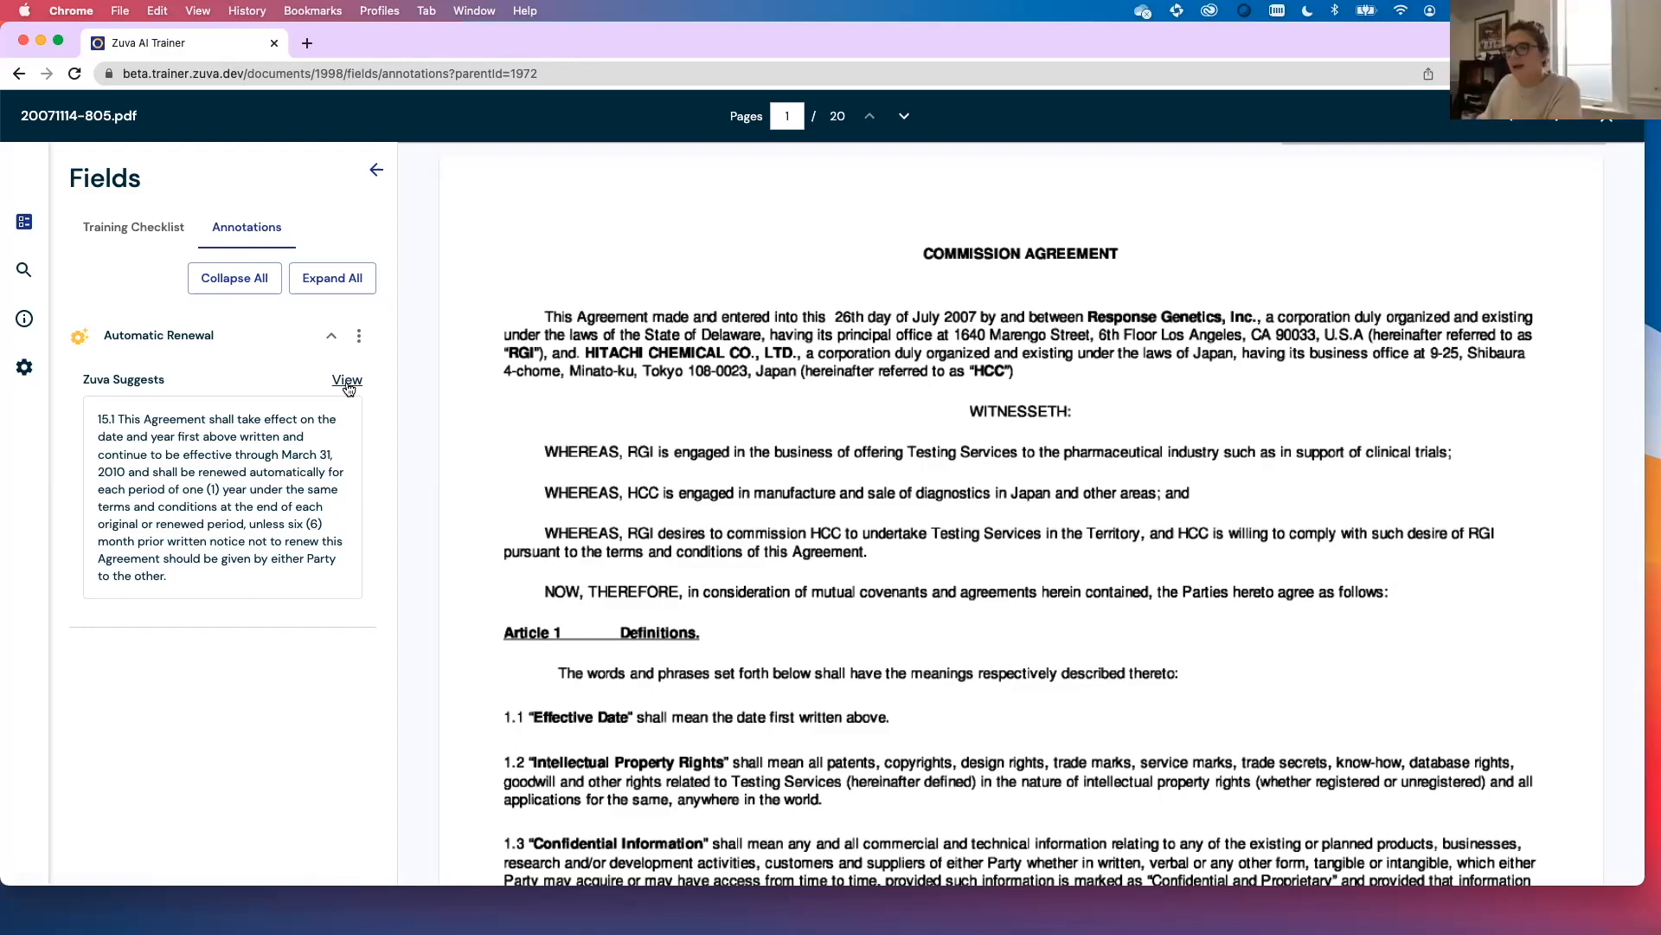
- View the suggested renewal clause in Zuva Suggests and include it as a training example
click(346, 379)
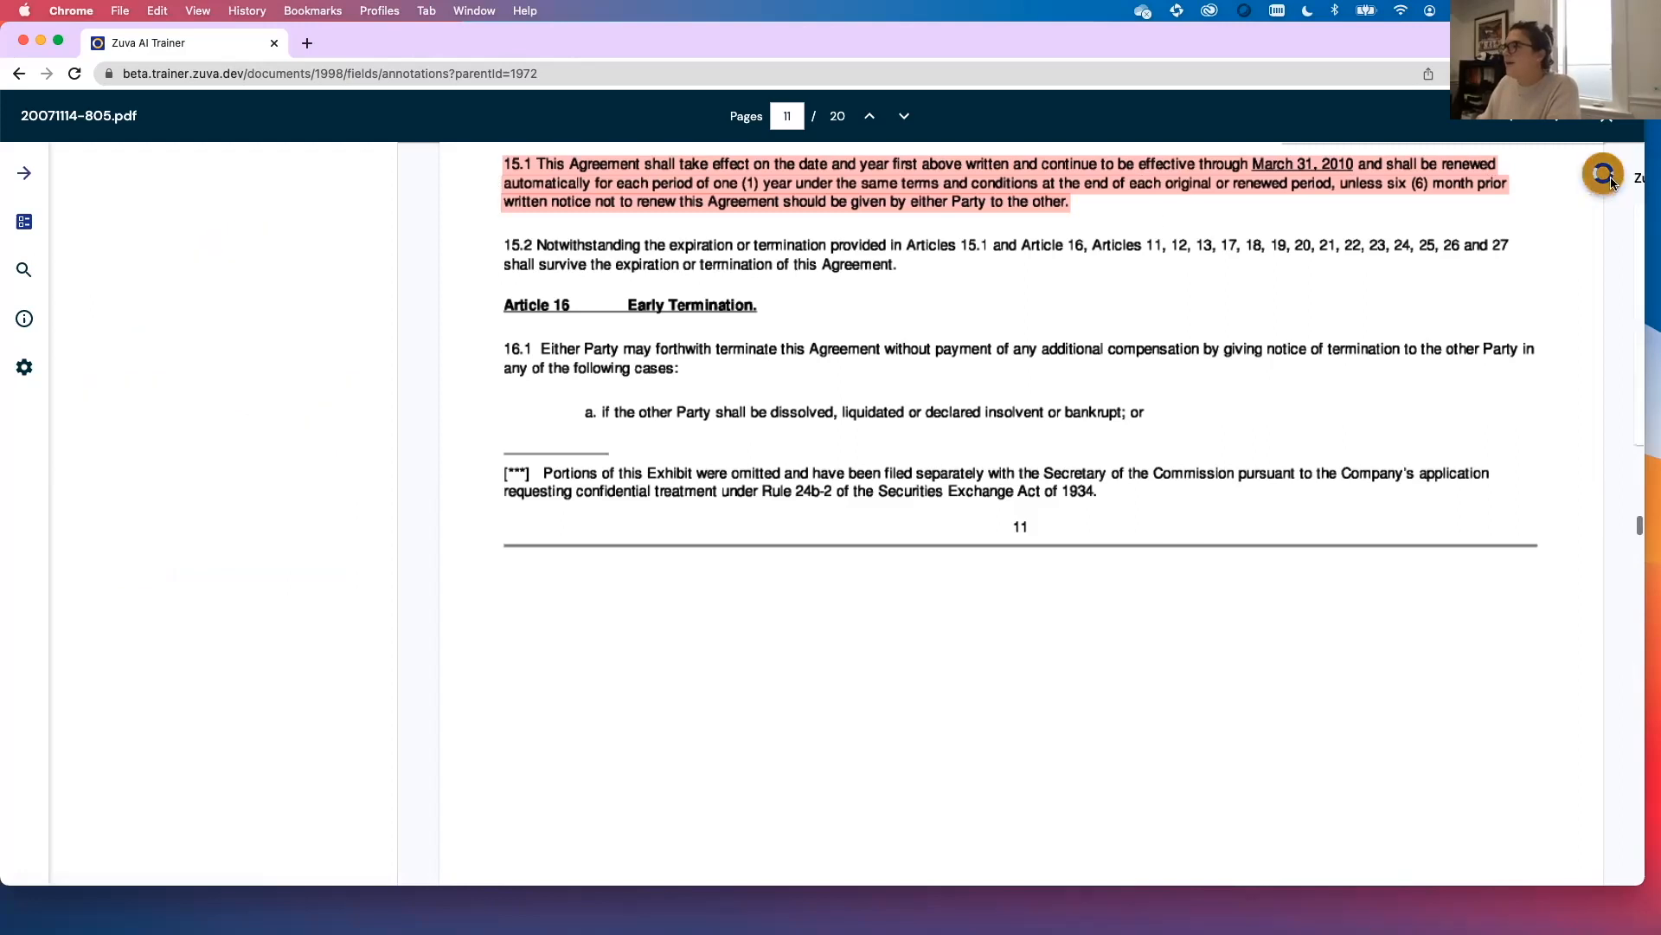
click(1602, 173)
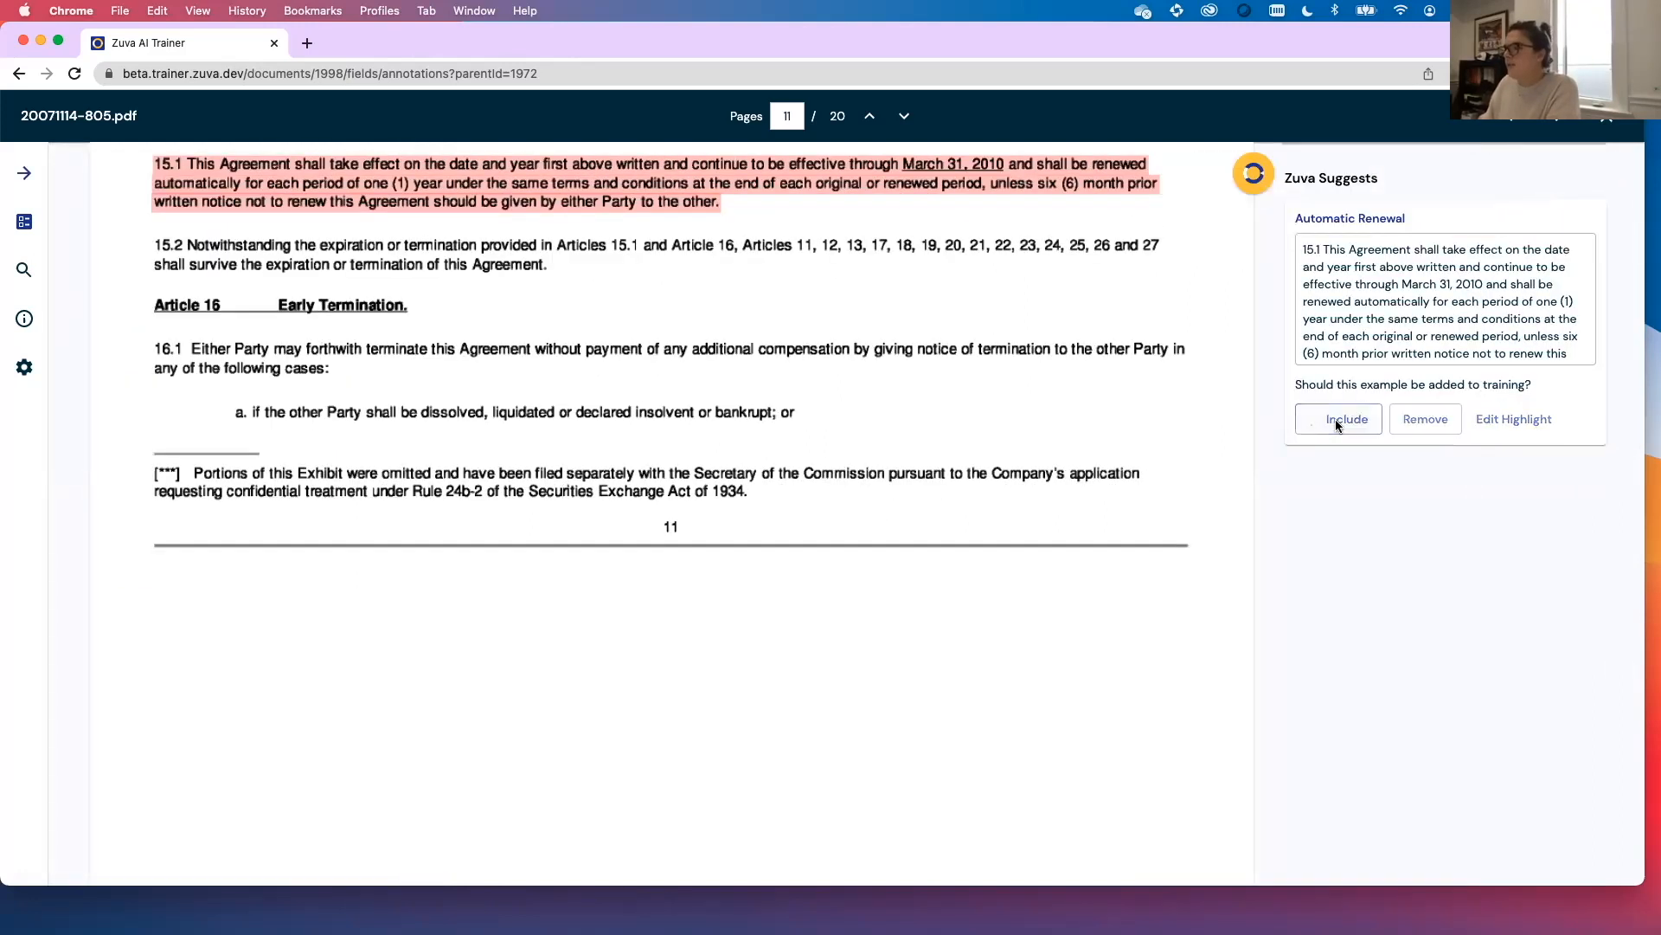
click(1347, 419)
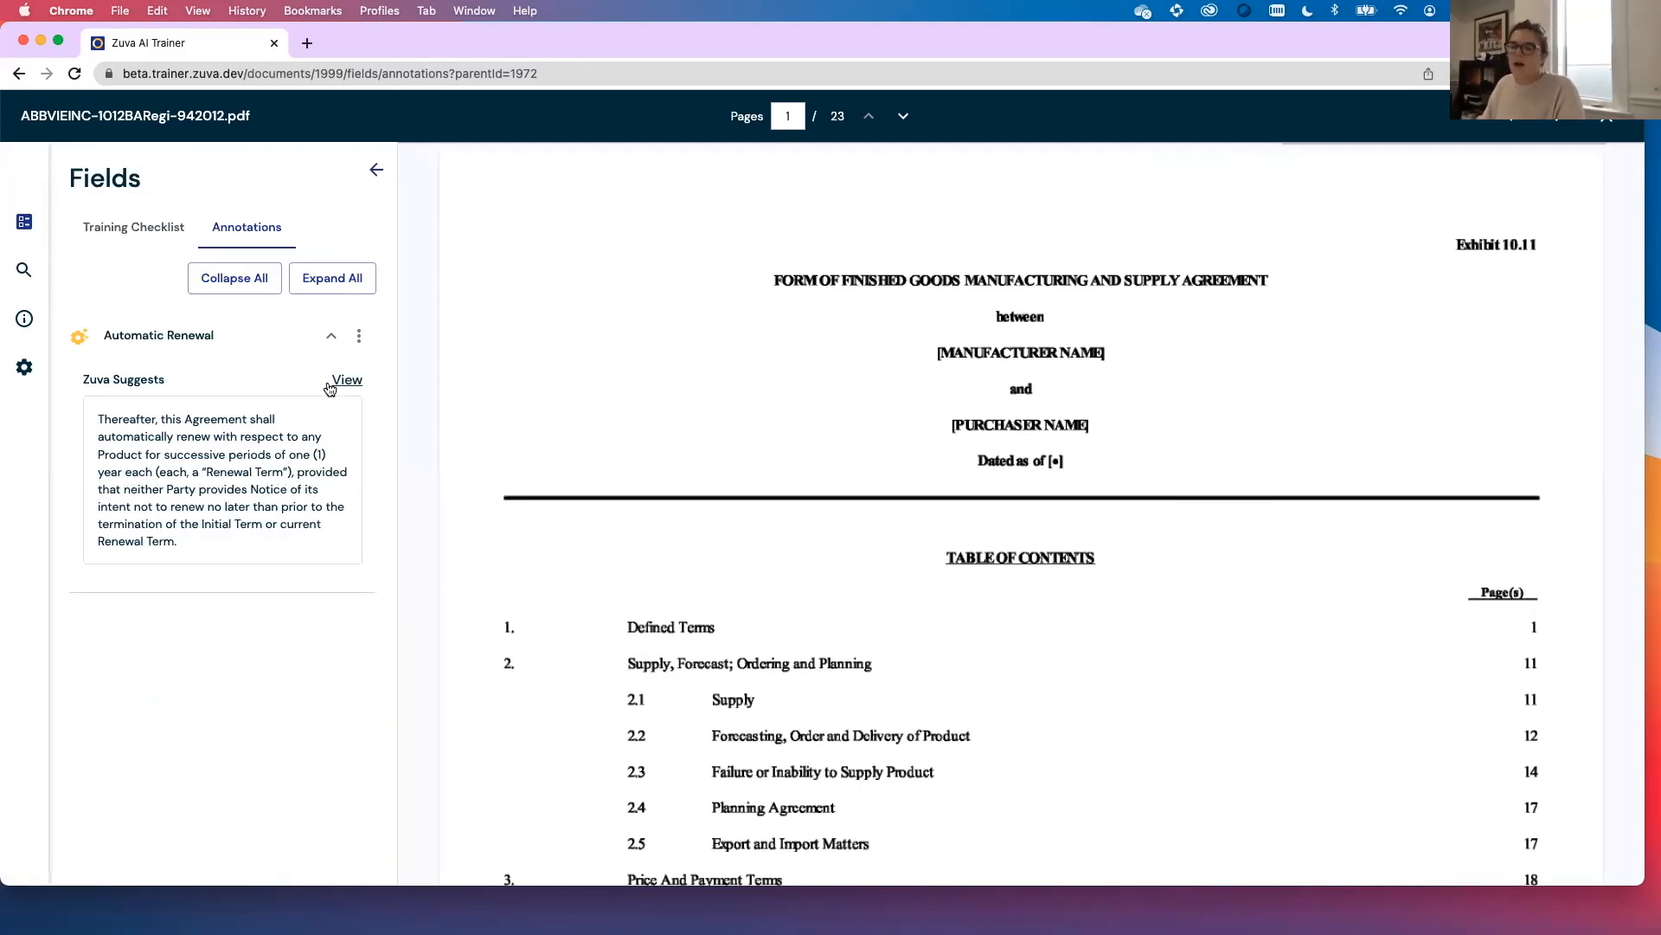
mouse_move(334, 384)
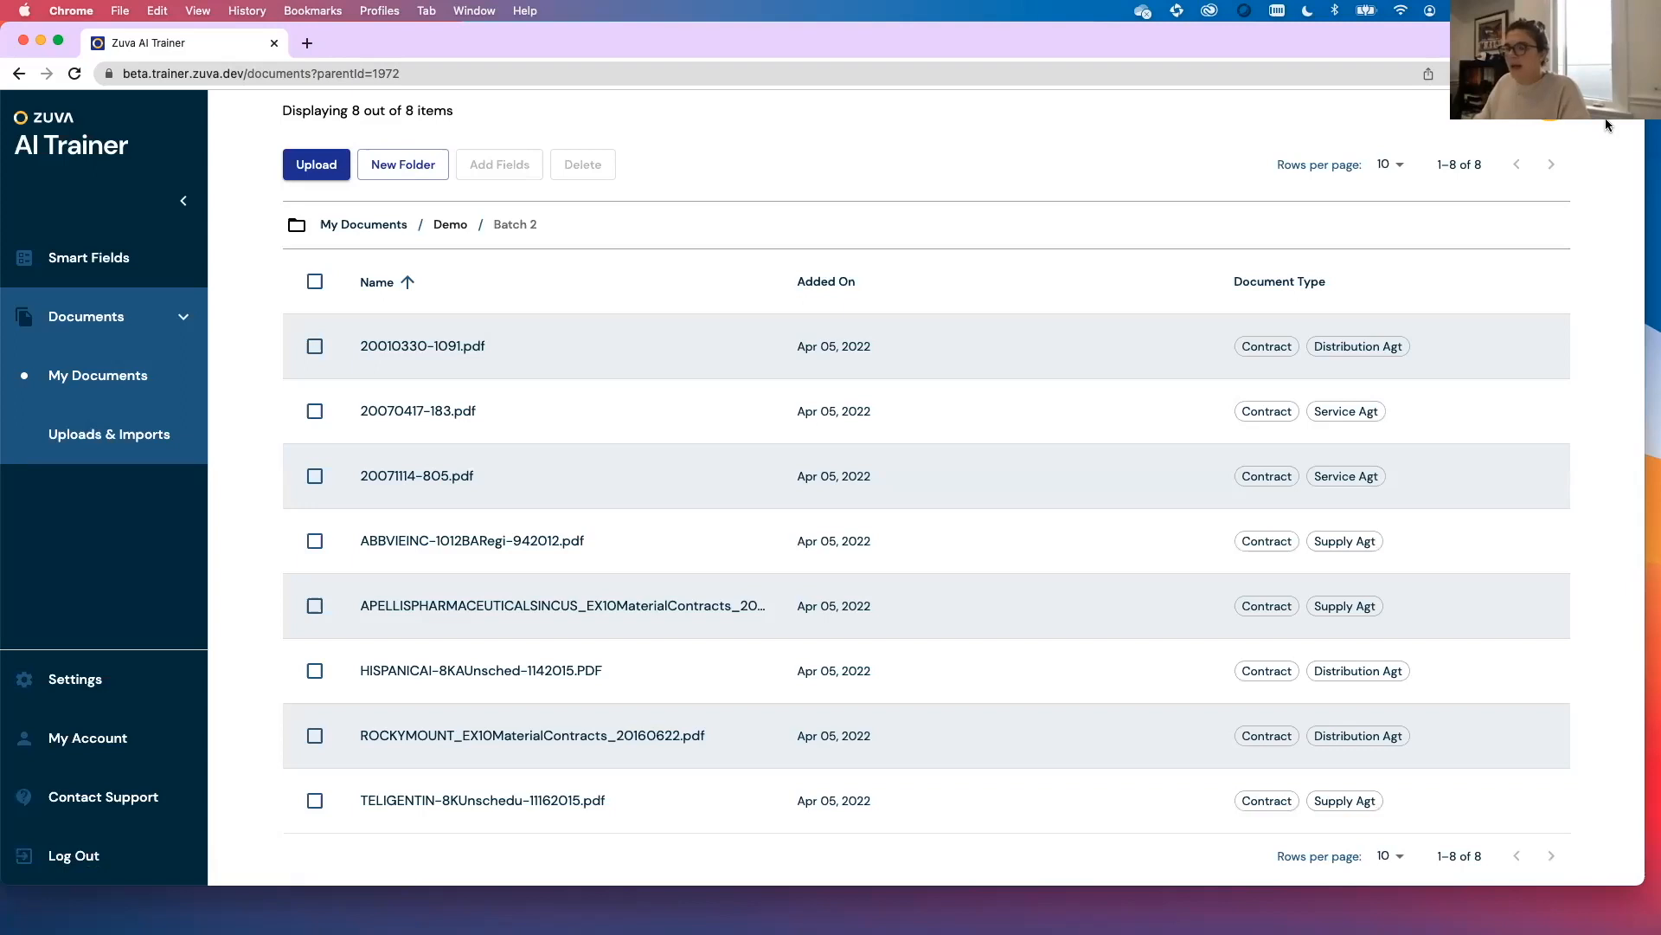
- Under Smart Fields > Field Publishing, tick Automatic Renewal (ID 40) on the next page
click(88, 258)
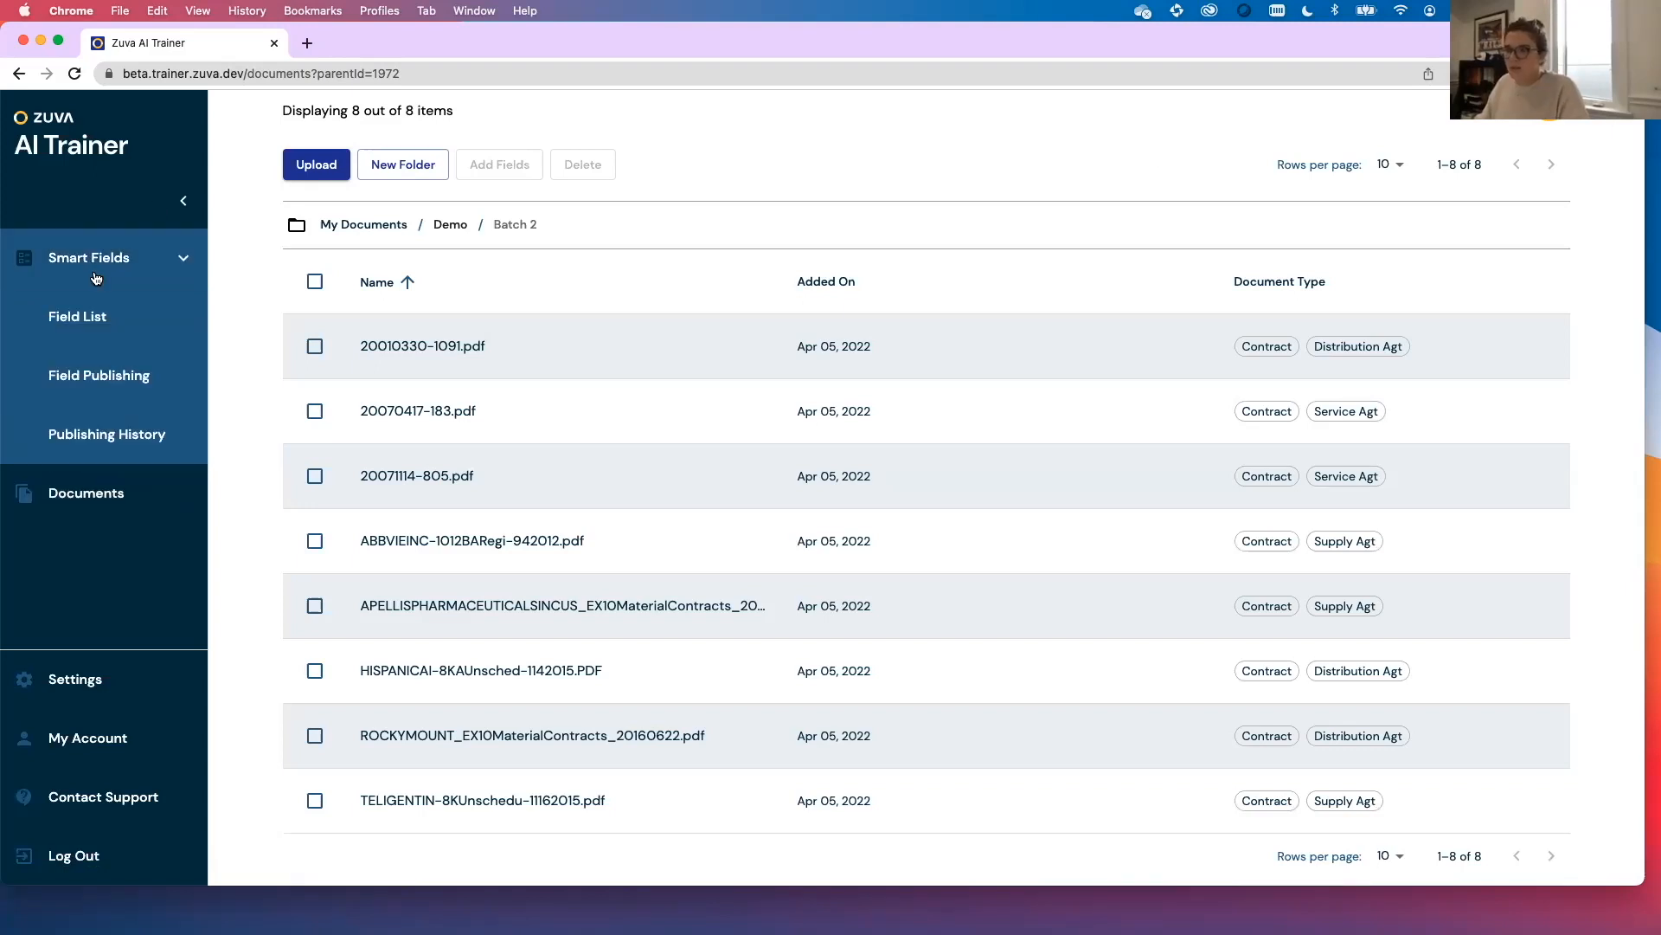
mouse_move(76, 314)
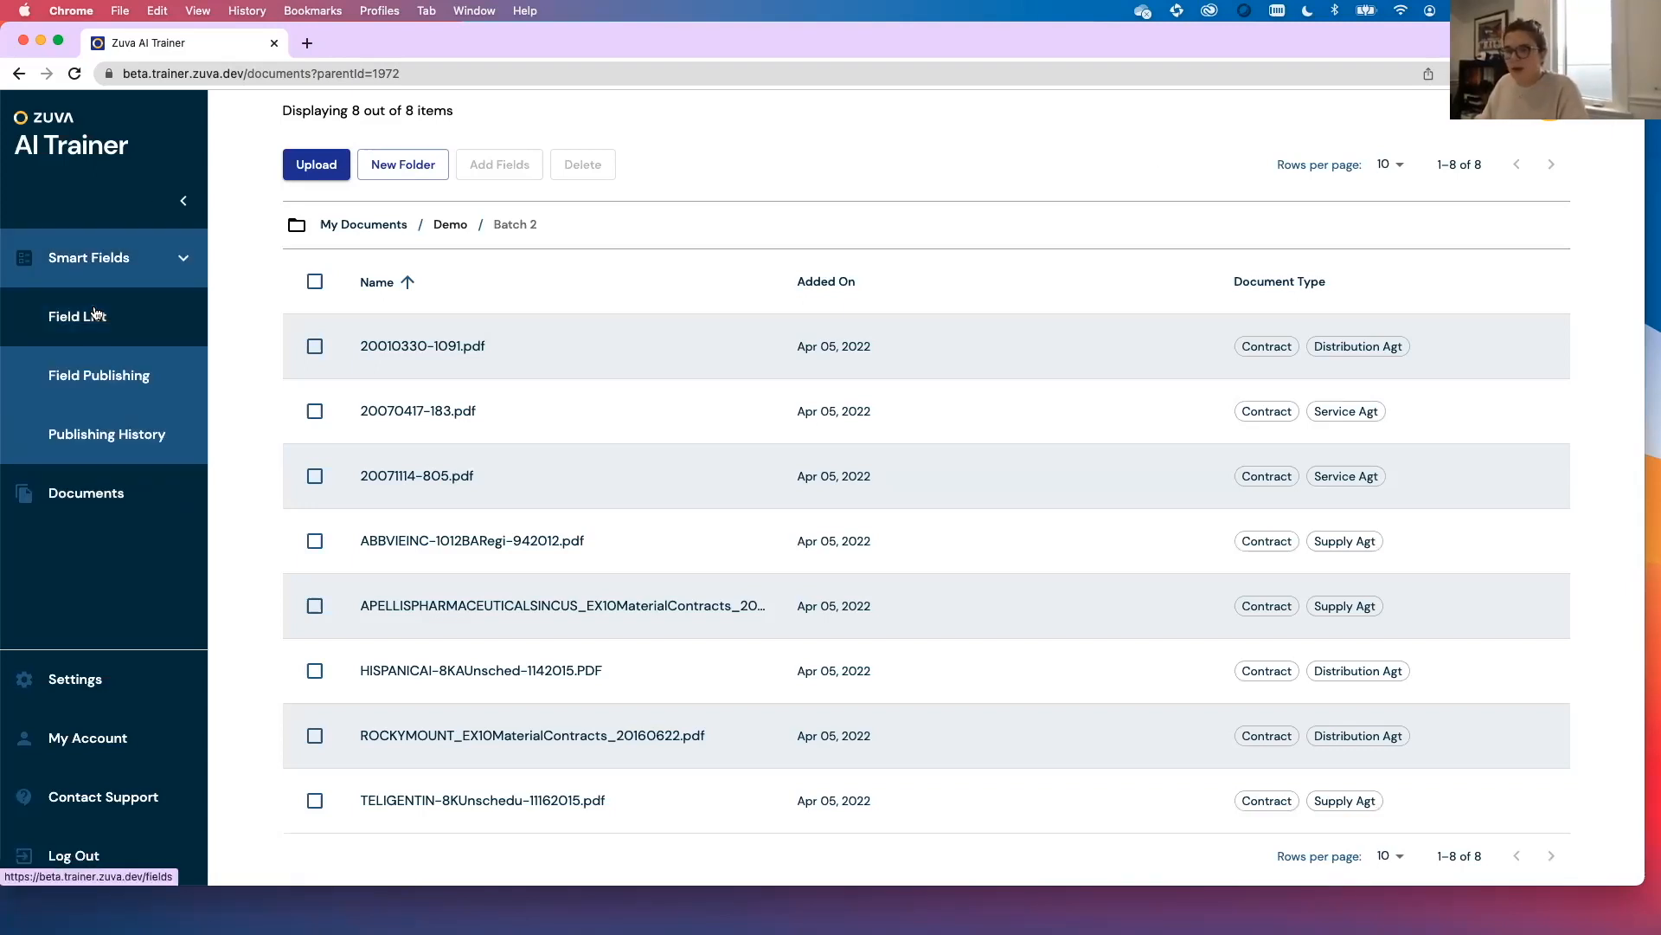
click(98, 376)
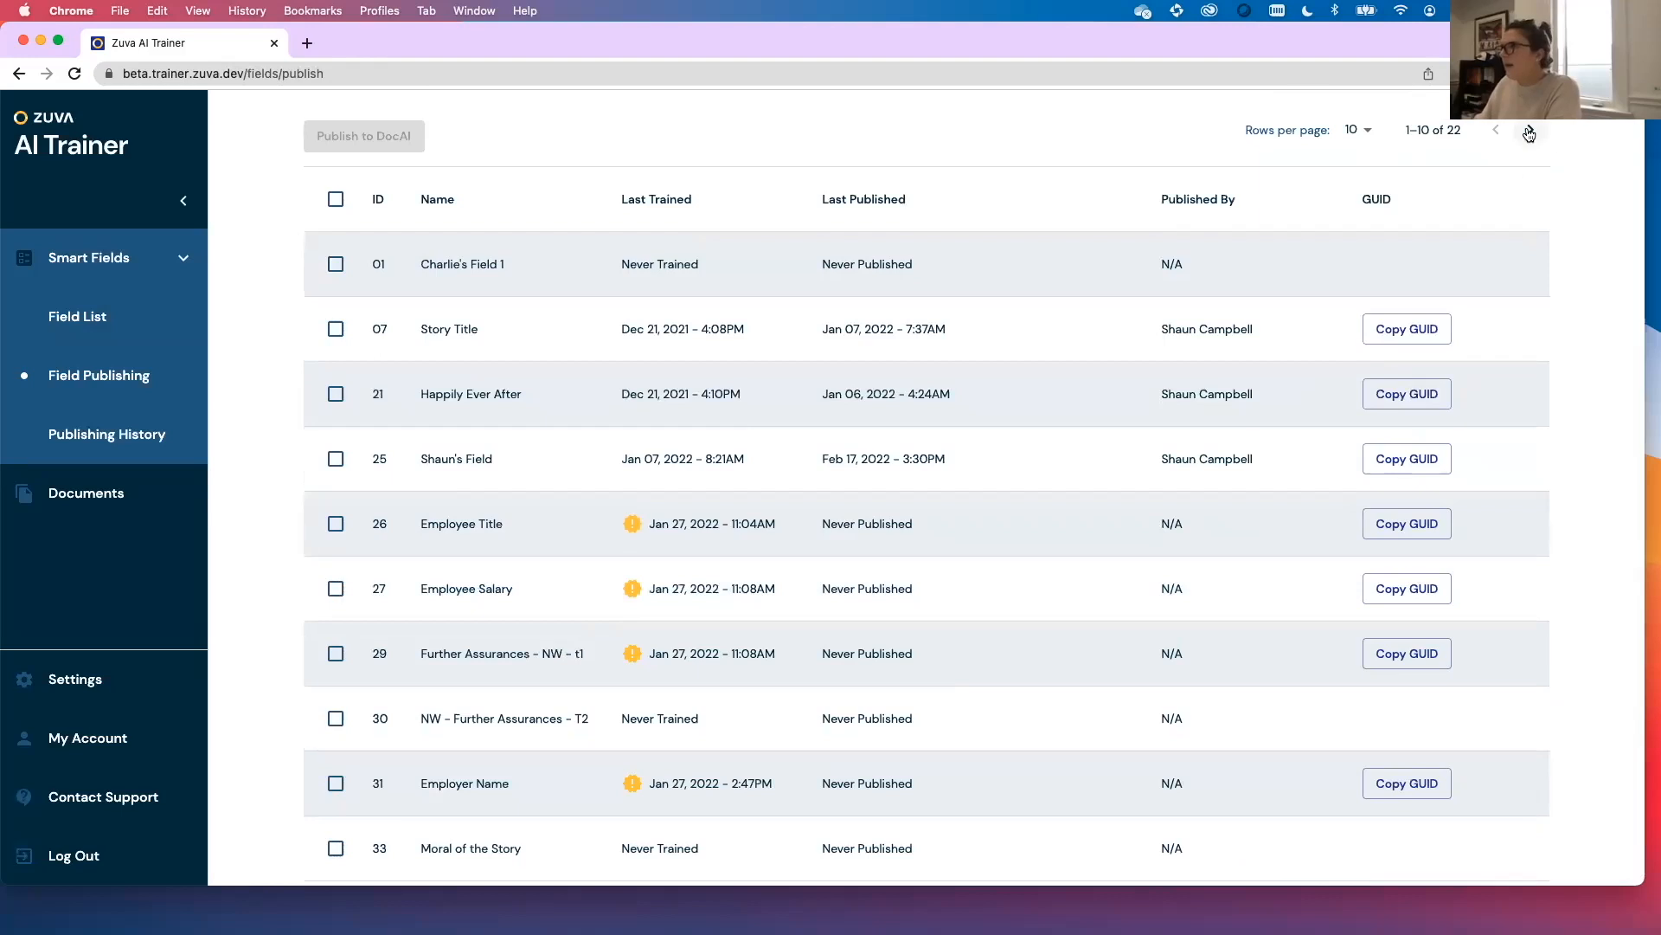
click(1528, 129)
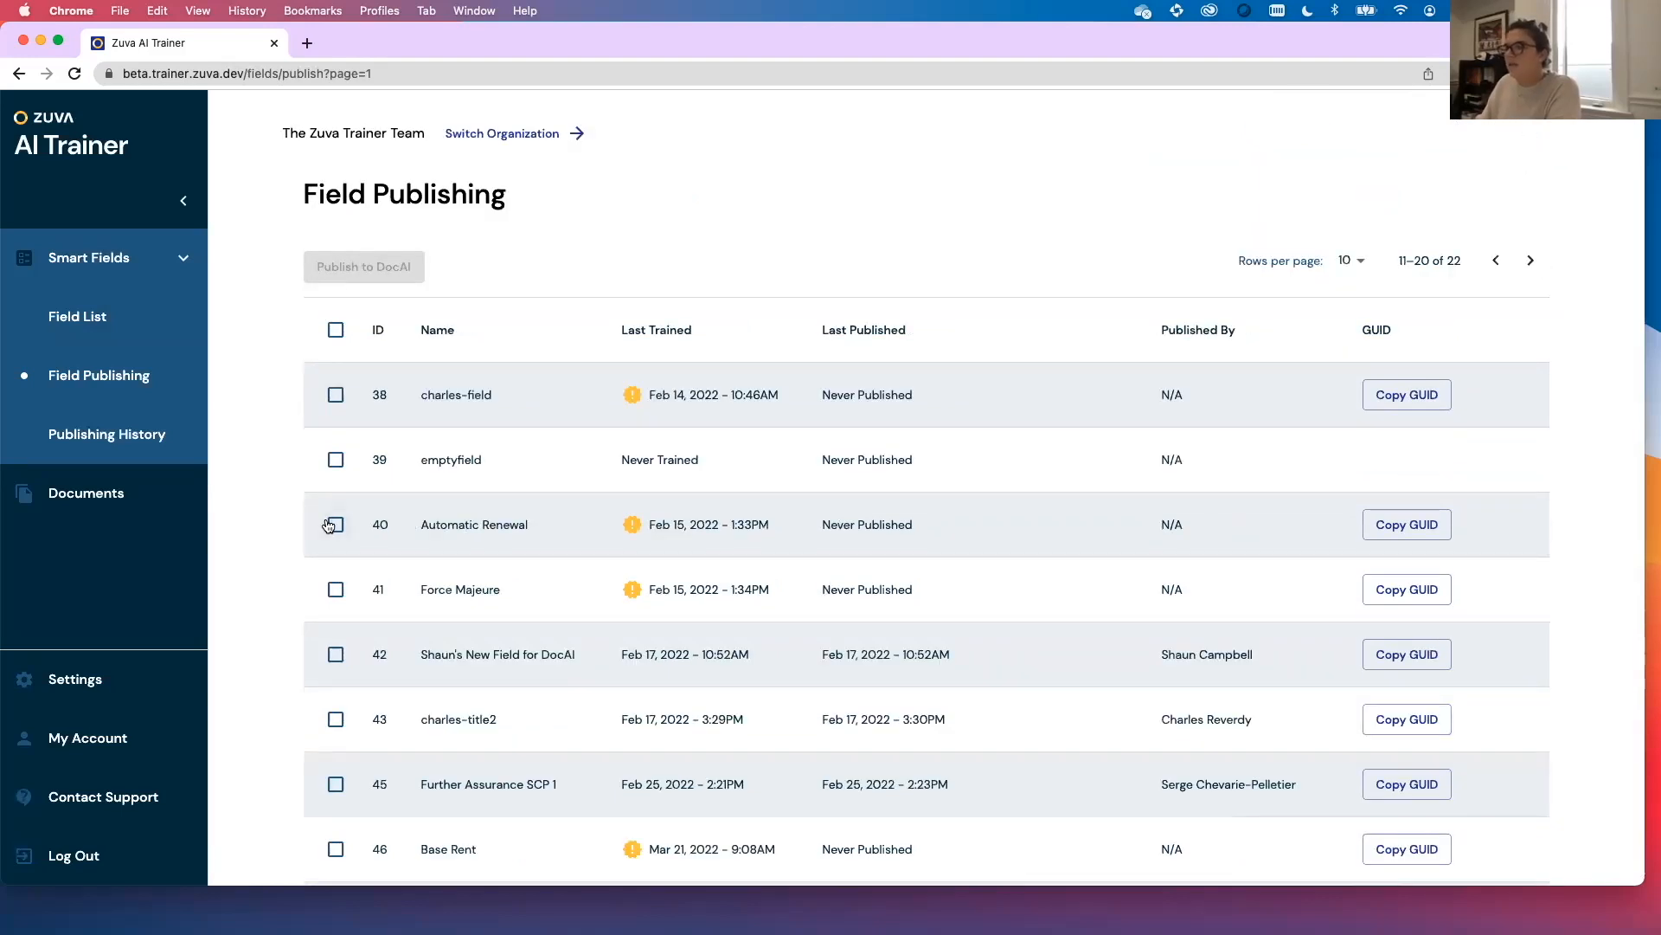
click(334, 525)
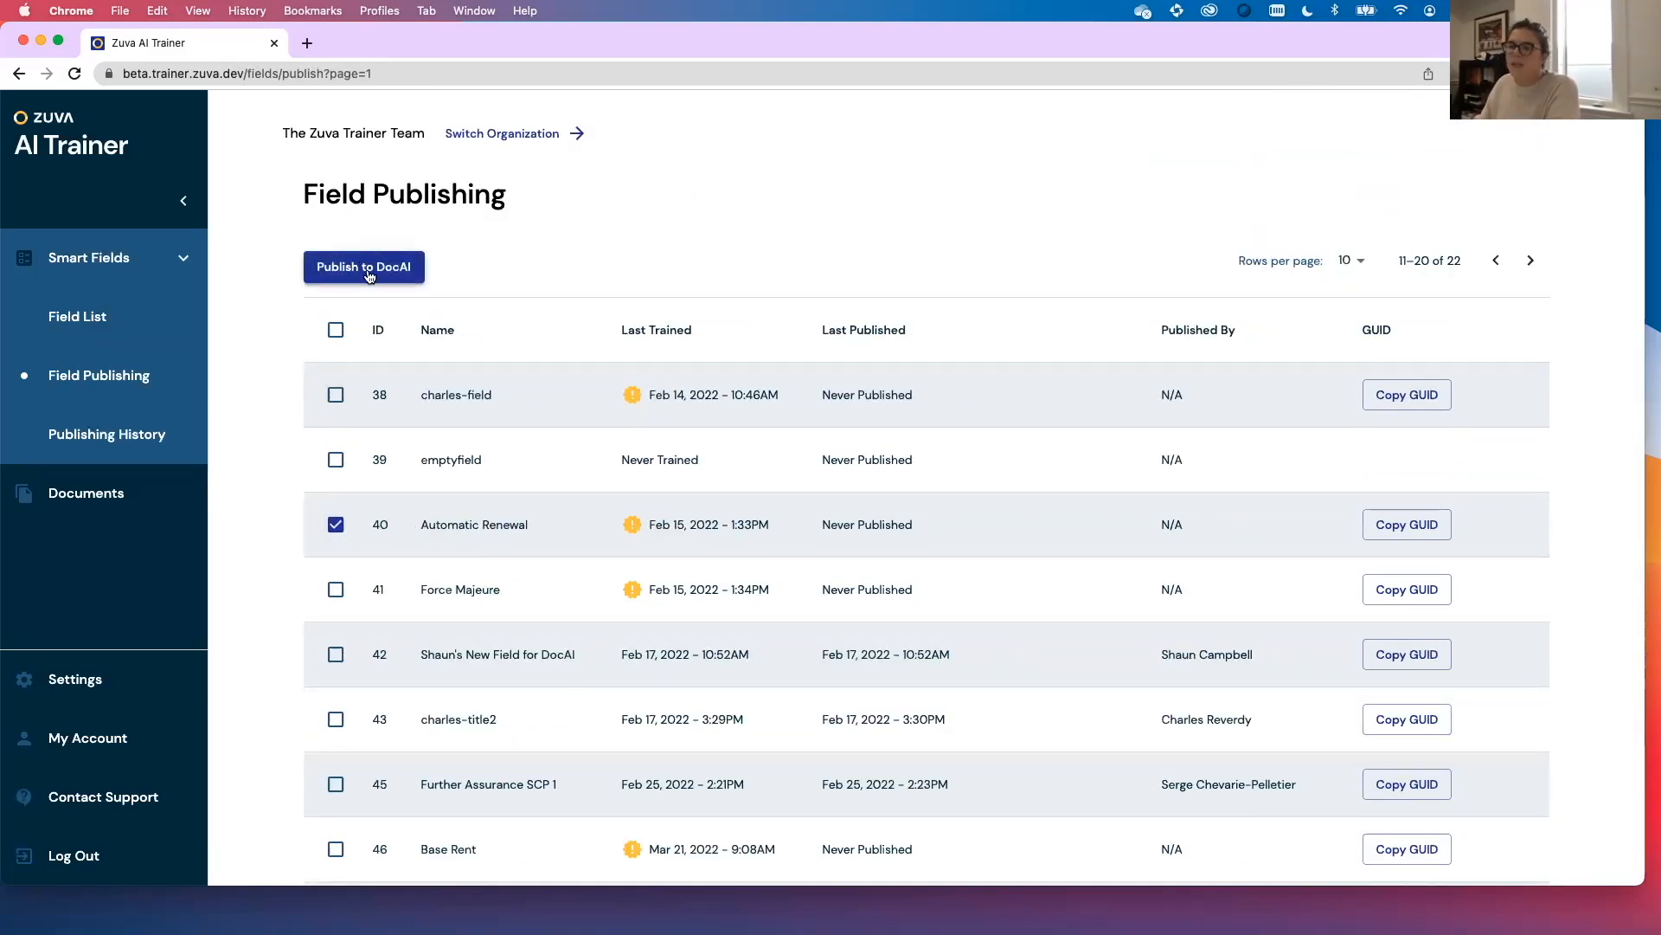